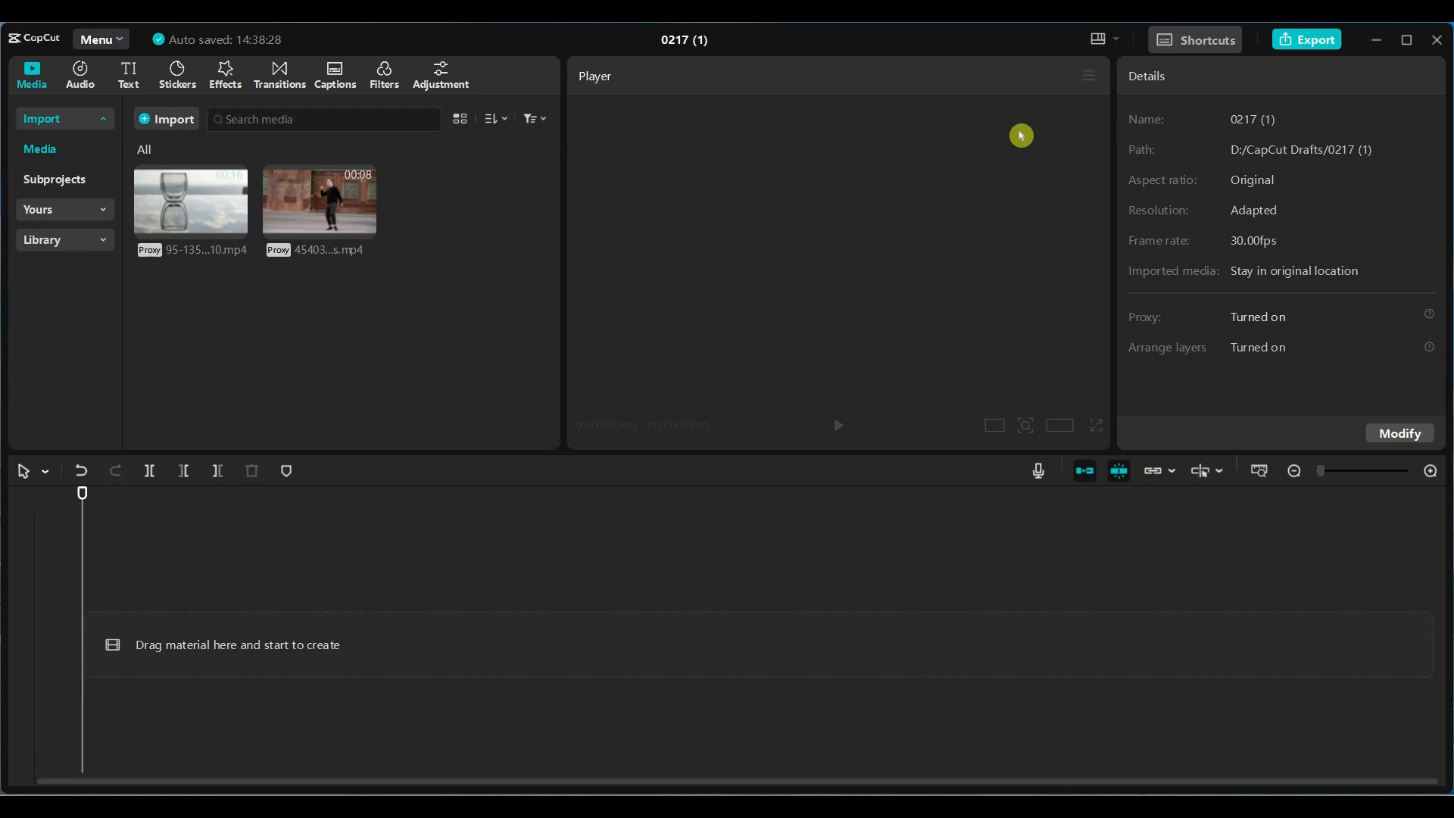
Play the imported dancer clip in the Player preview.
click(189, 200)
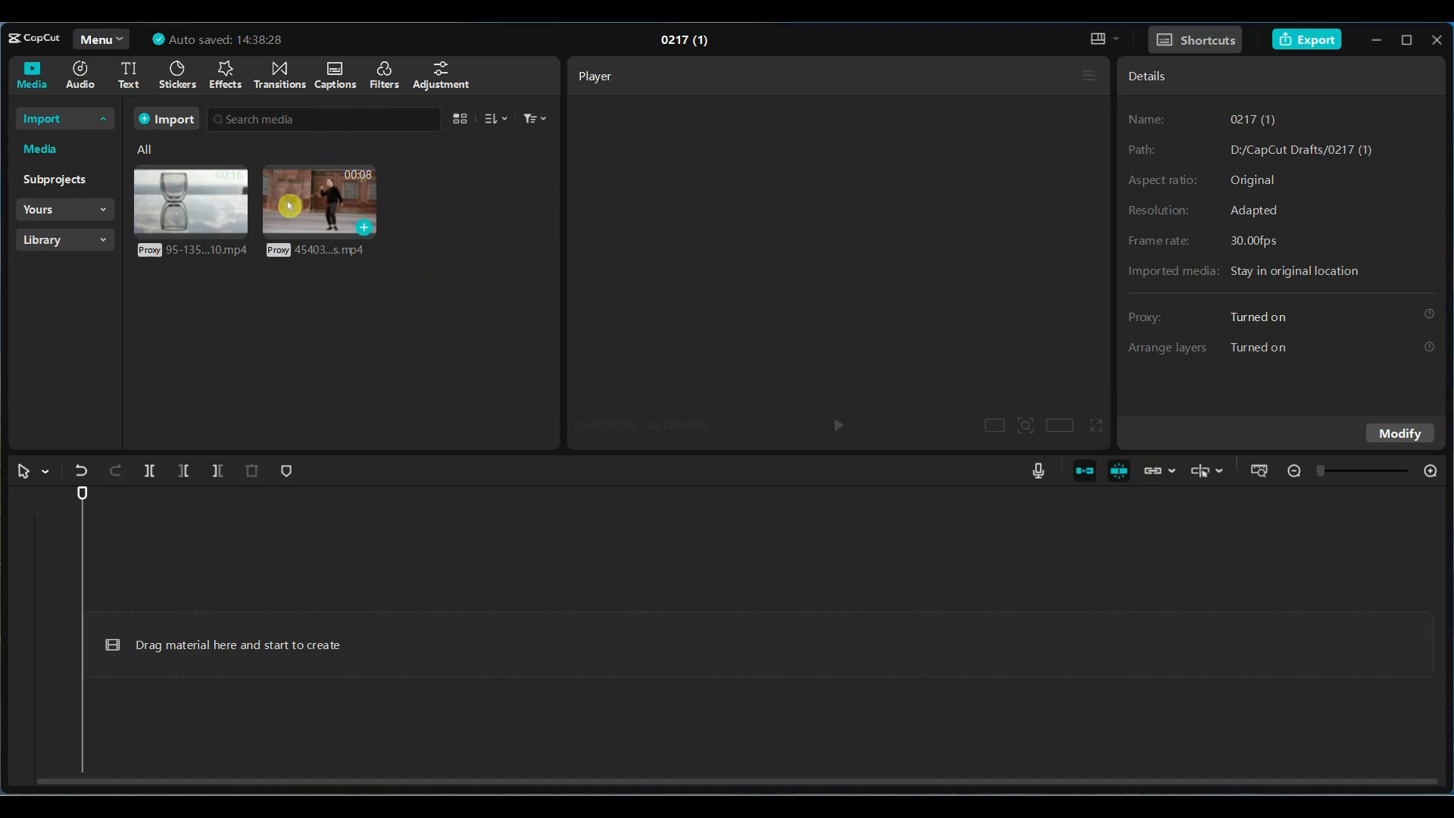
click(289, 205)
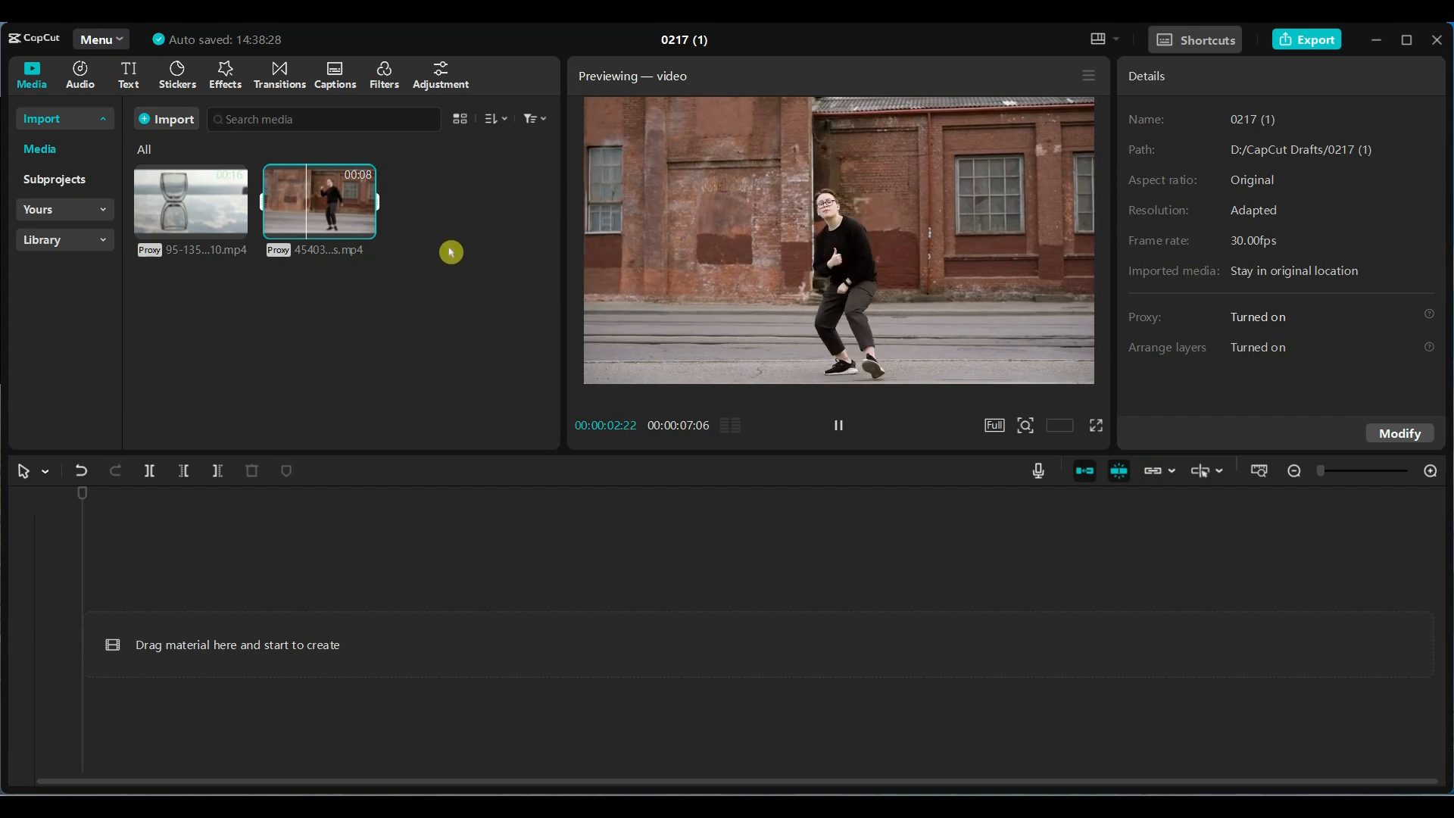
Place the glass clip on the main track and the dancer clip on a track above it.
drag(190, 201, 389, 616)
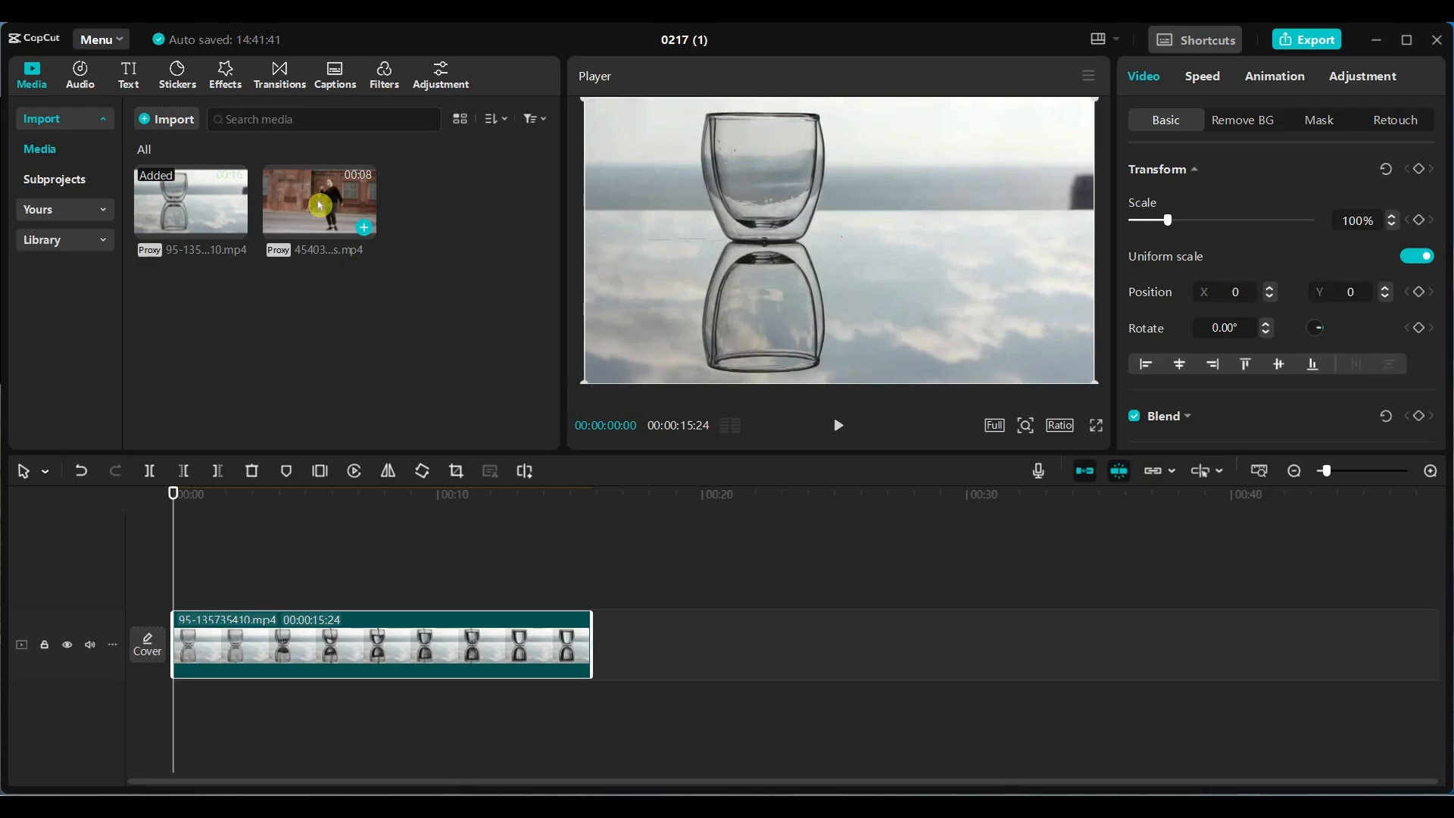
drag(319, 200, 278, 547)
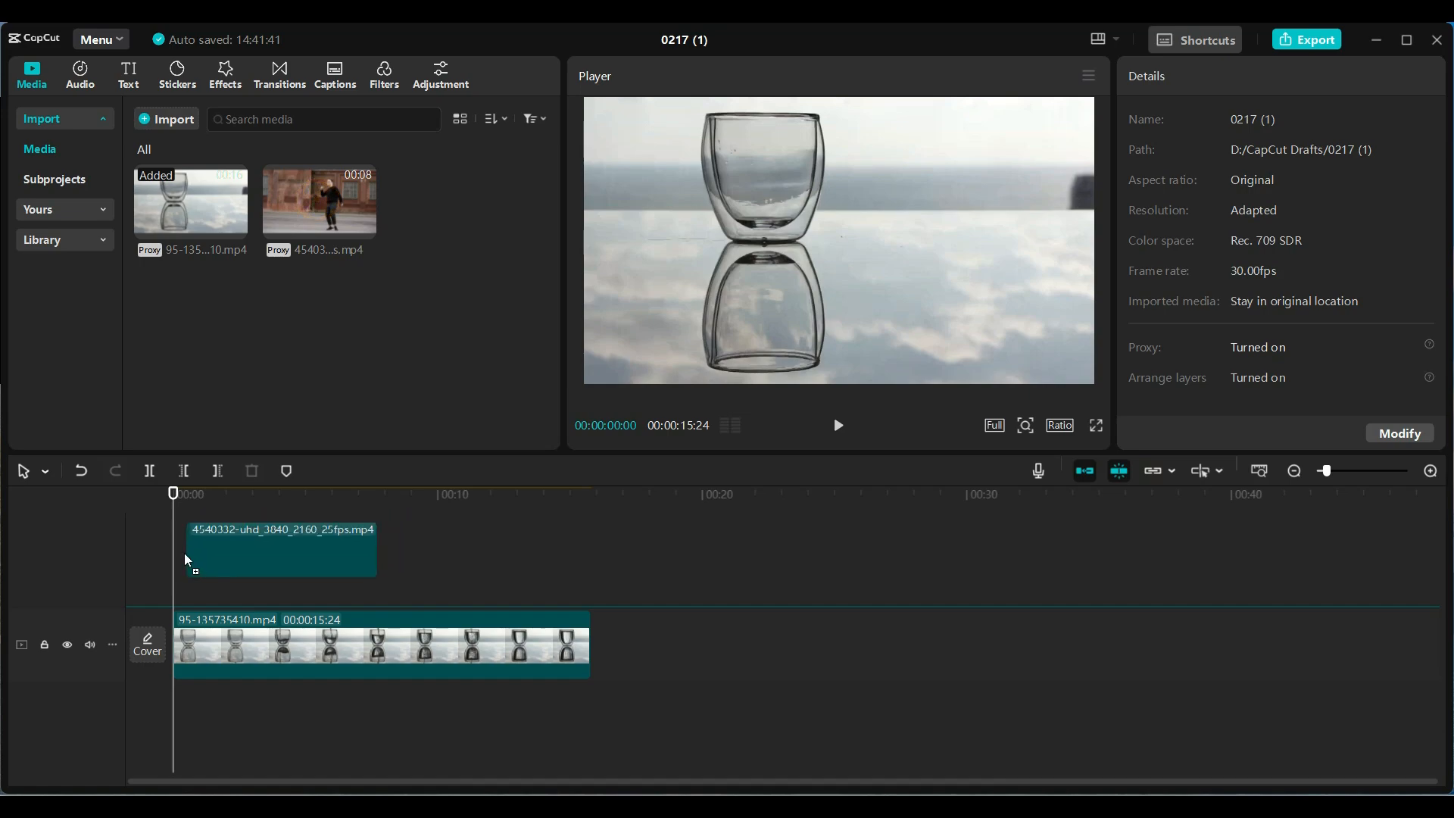
click(278, 548)
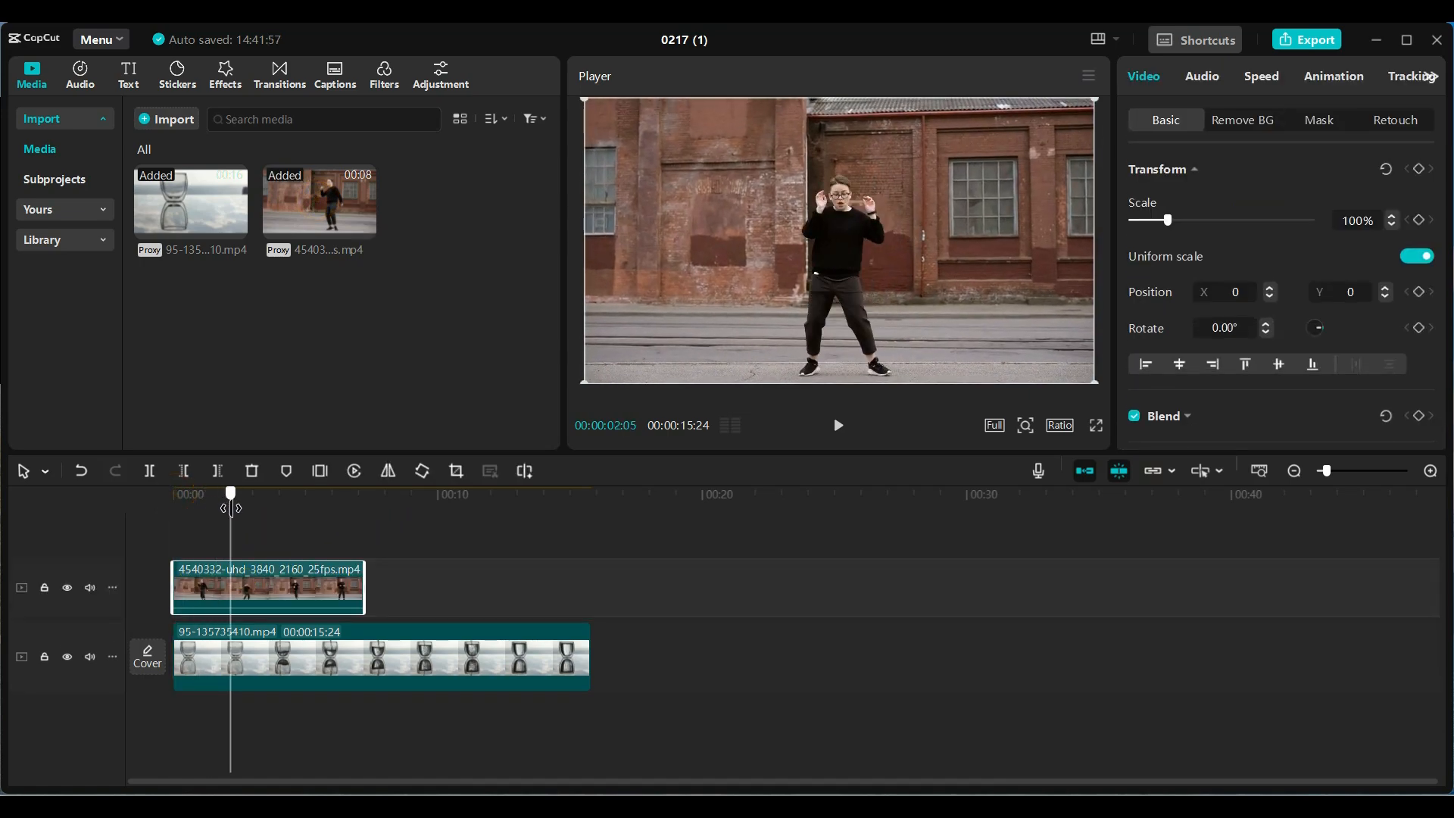
click(172, 494)
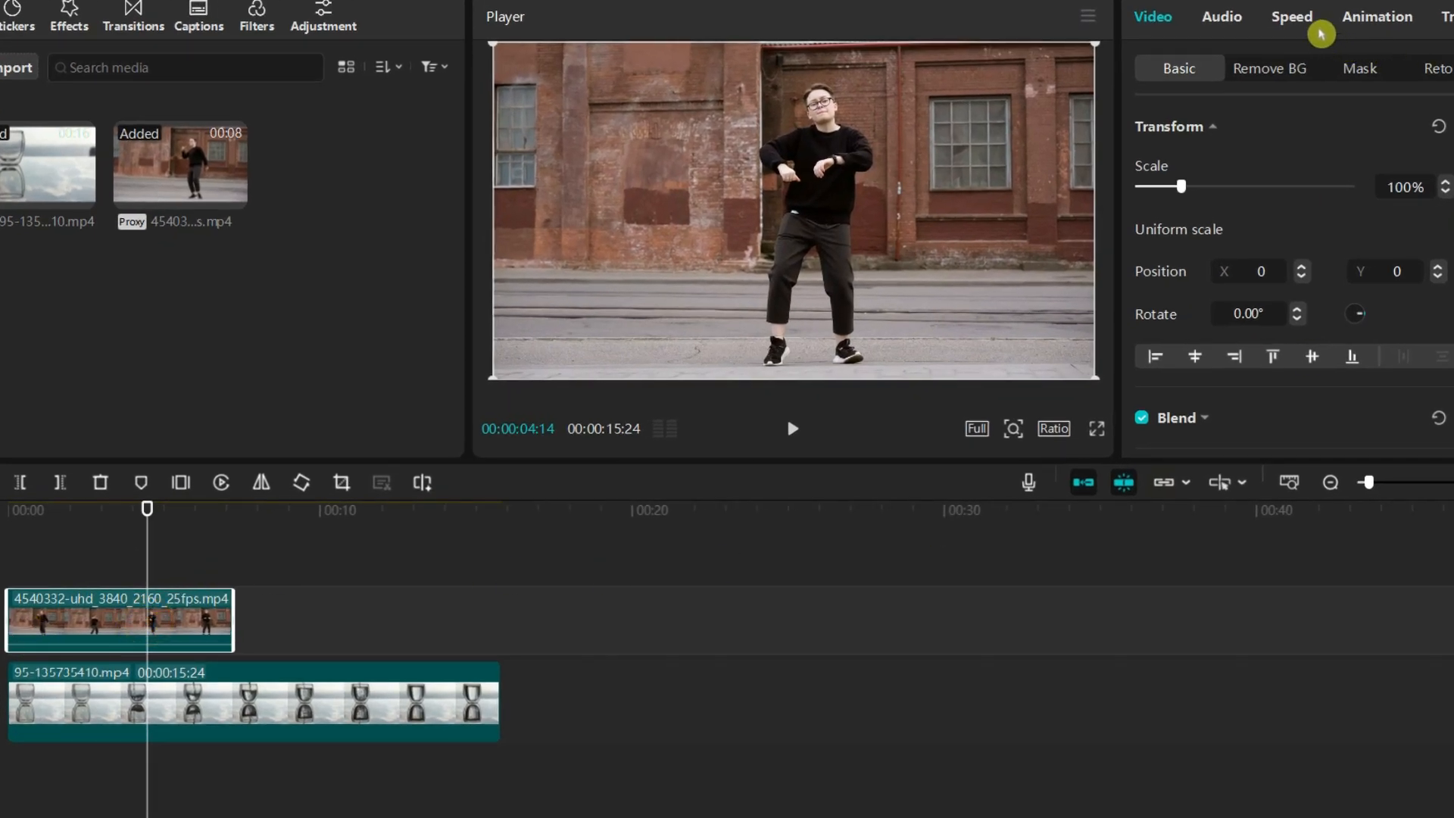
Slow the dancer clip to about 0.78x so it stretches to roughly nine seconds.
click(1290, 17)
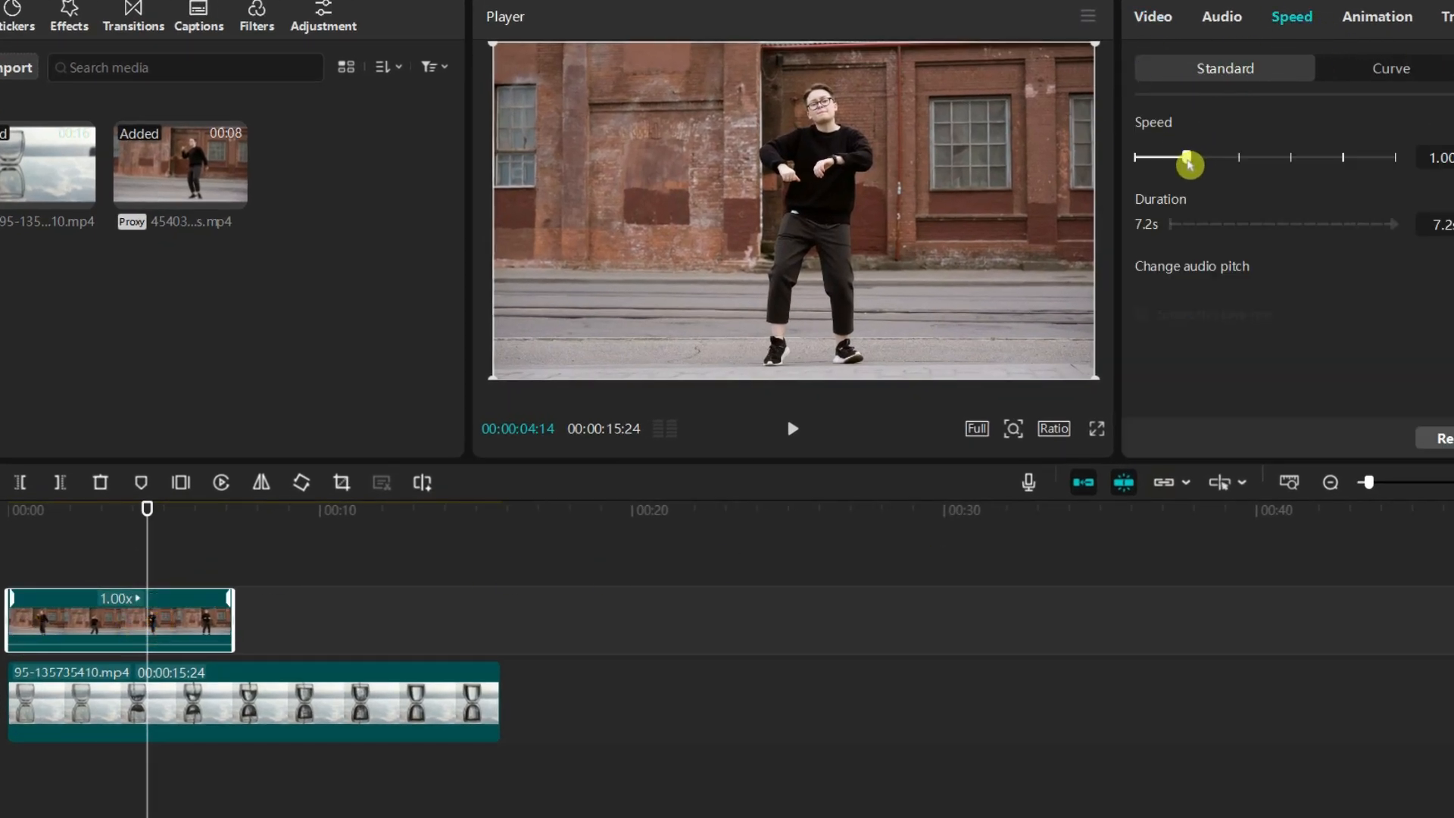
drag(1187, 156, 1178, 156)
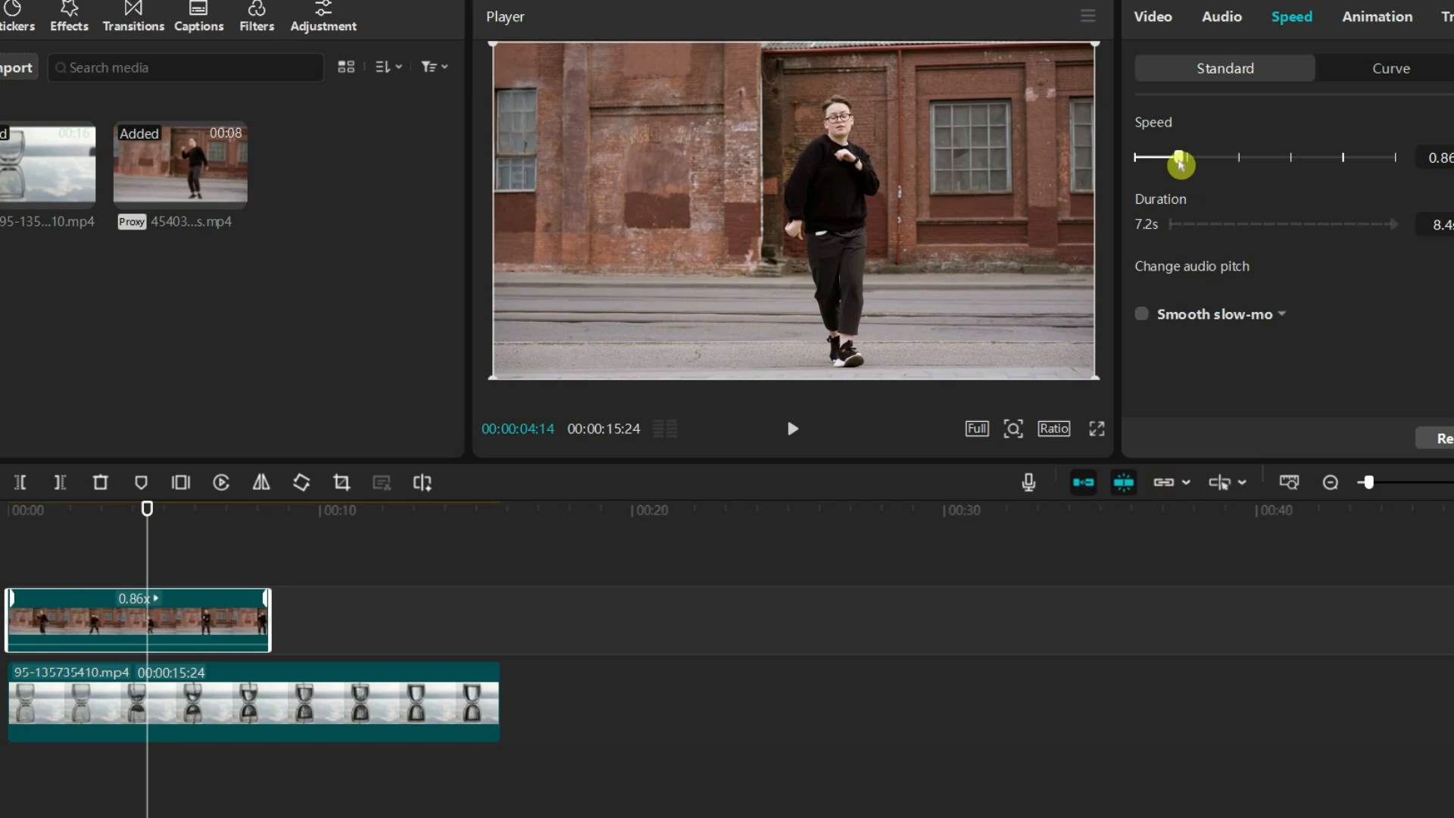
drag(1180, 158, 1172, 163)
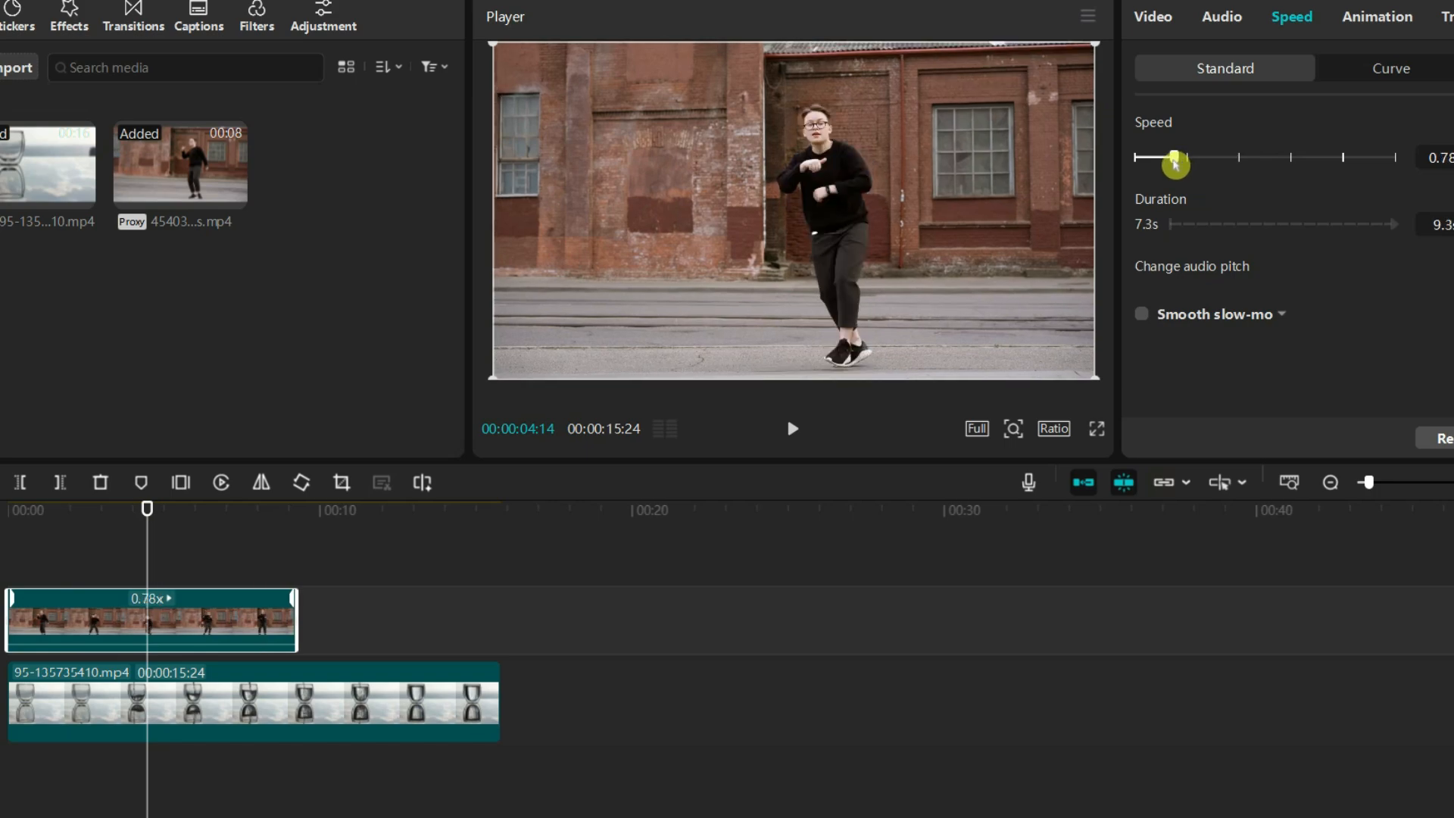
drag(1174, 158, 1157, 158)
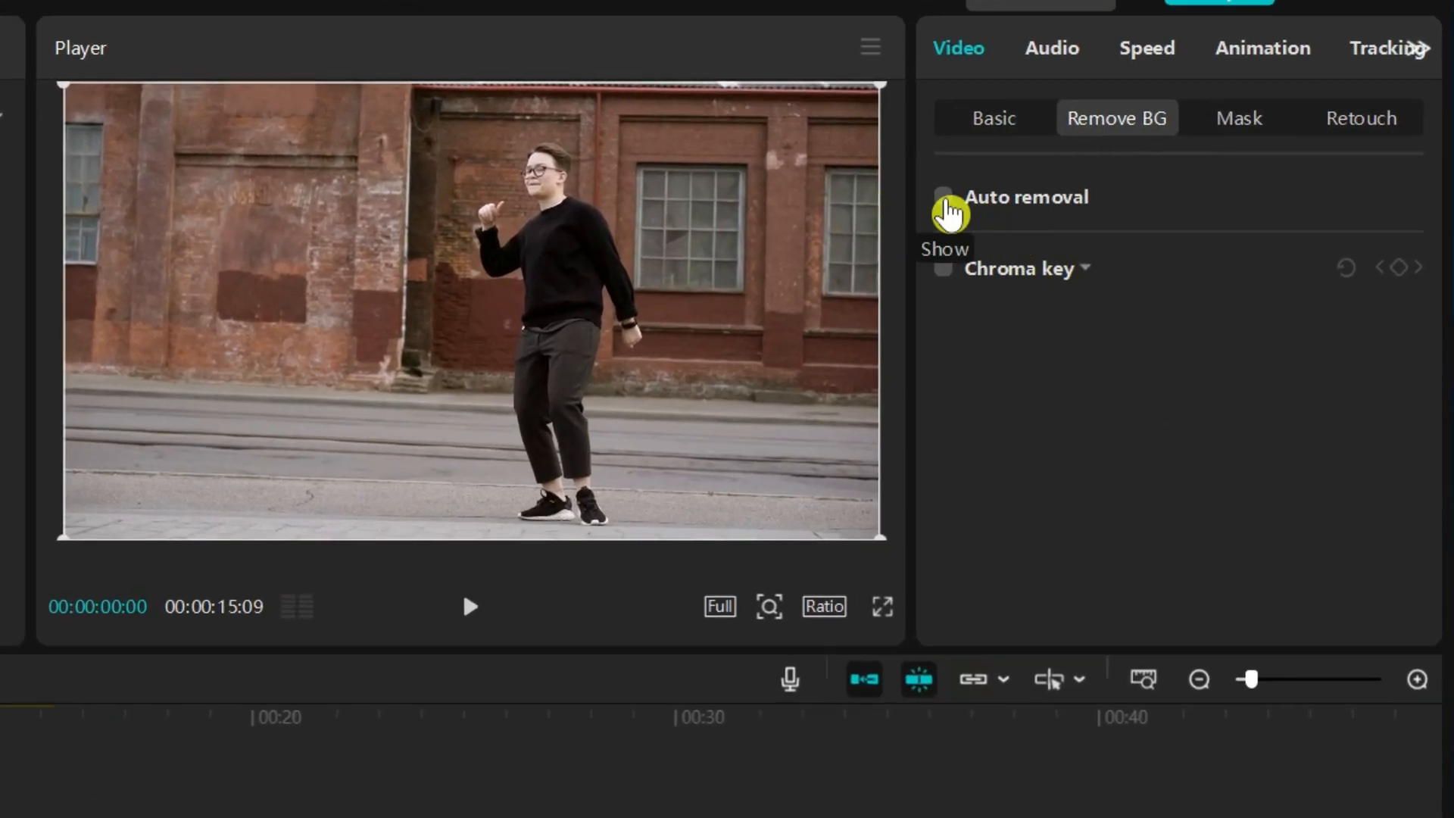
Auto-remove the dancer's background and scale the cut-out down to fit the glass.
click(942, 197)
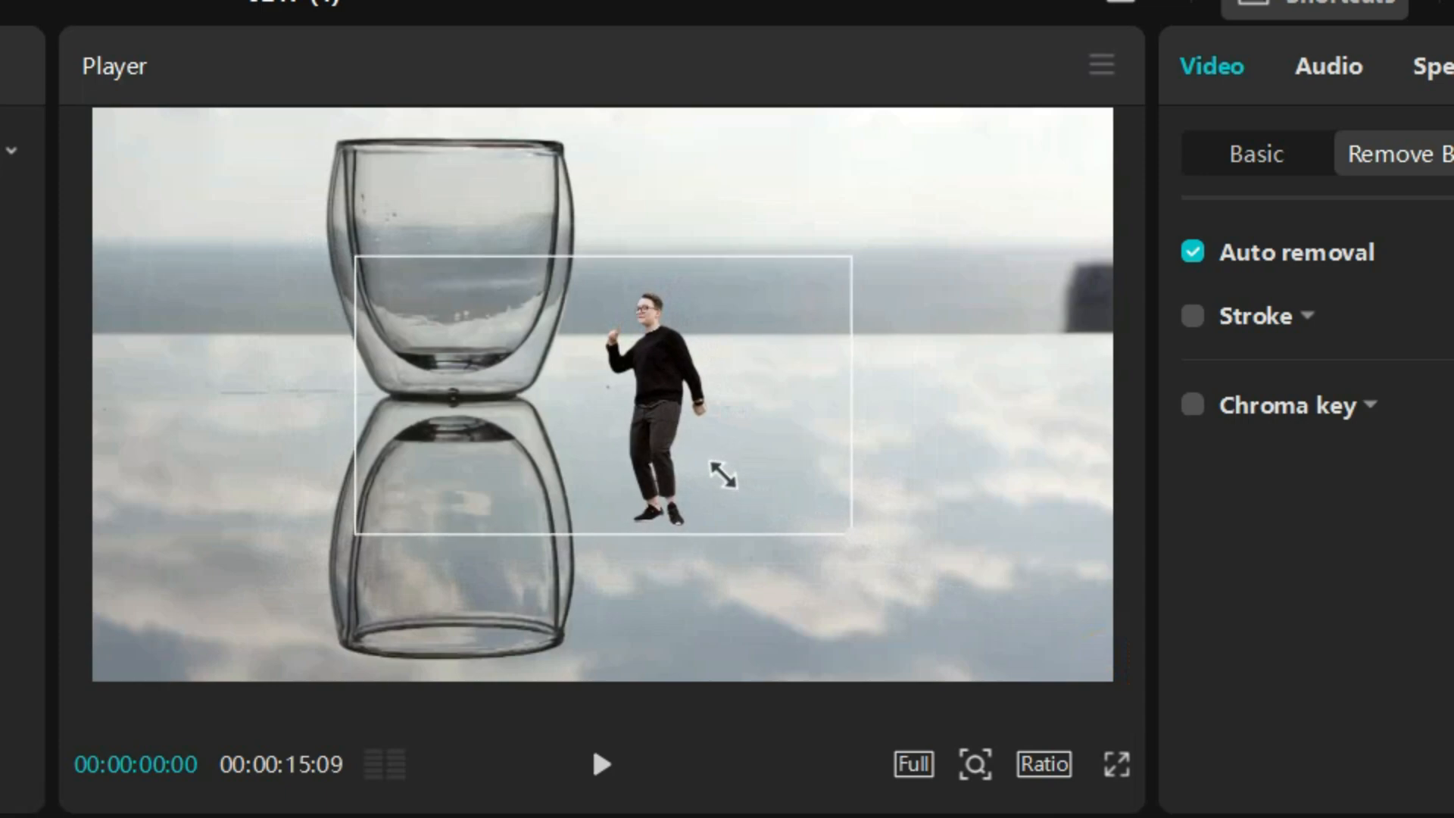
drag(721, 480, 694, 494)
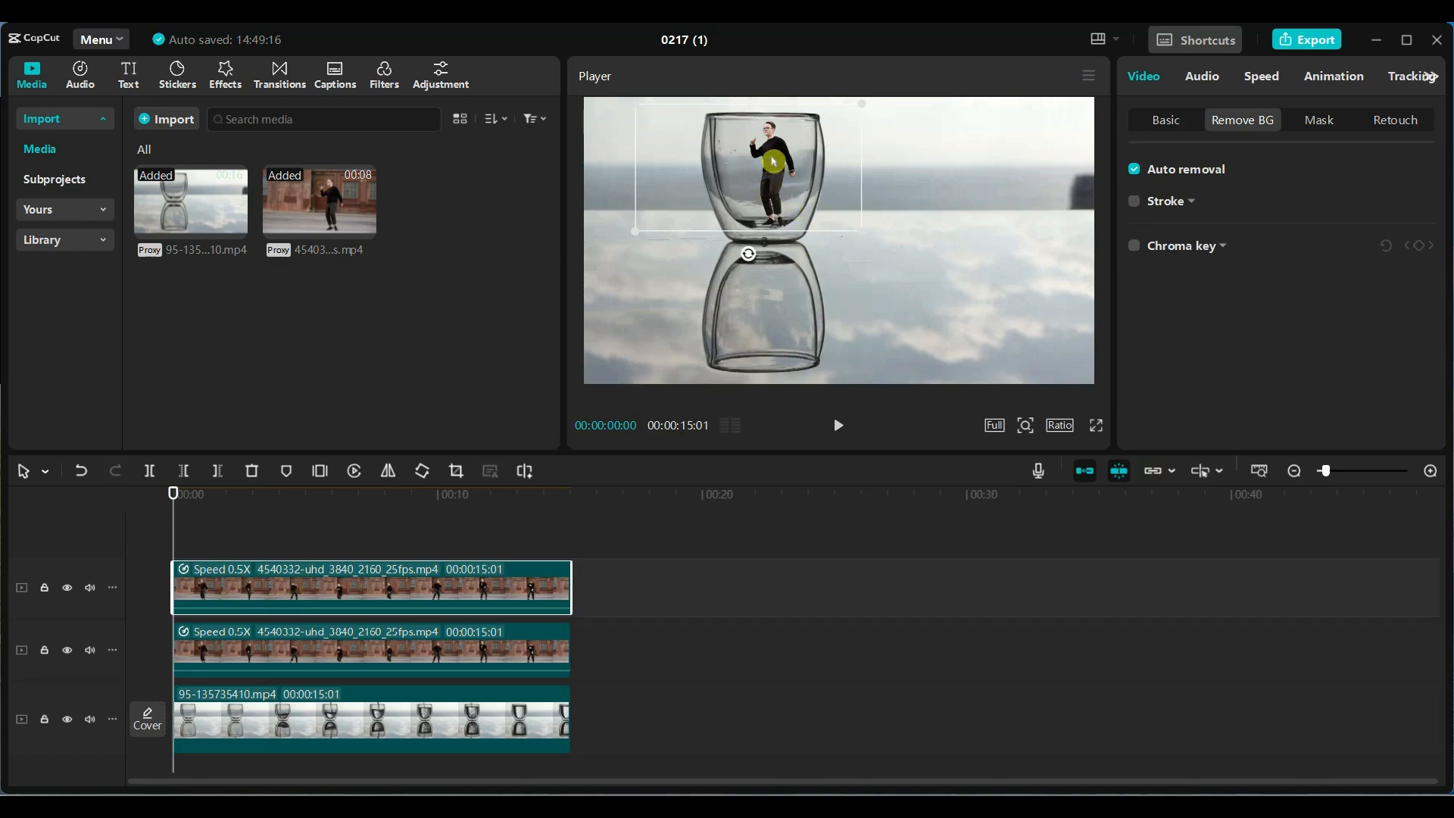
Move the duplicate dancer into the glass's reflection and rotate it about 180°.
drag(770, 159, 768, 290)
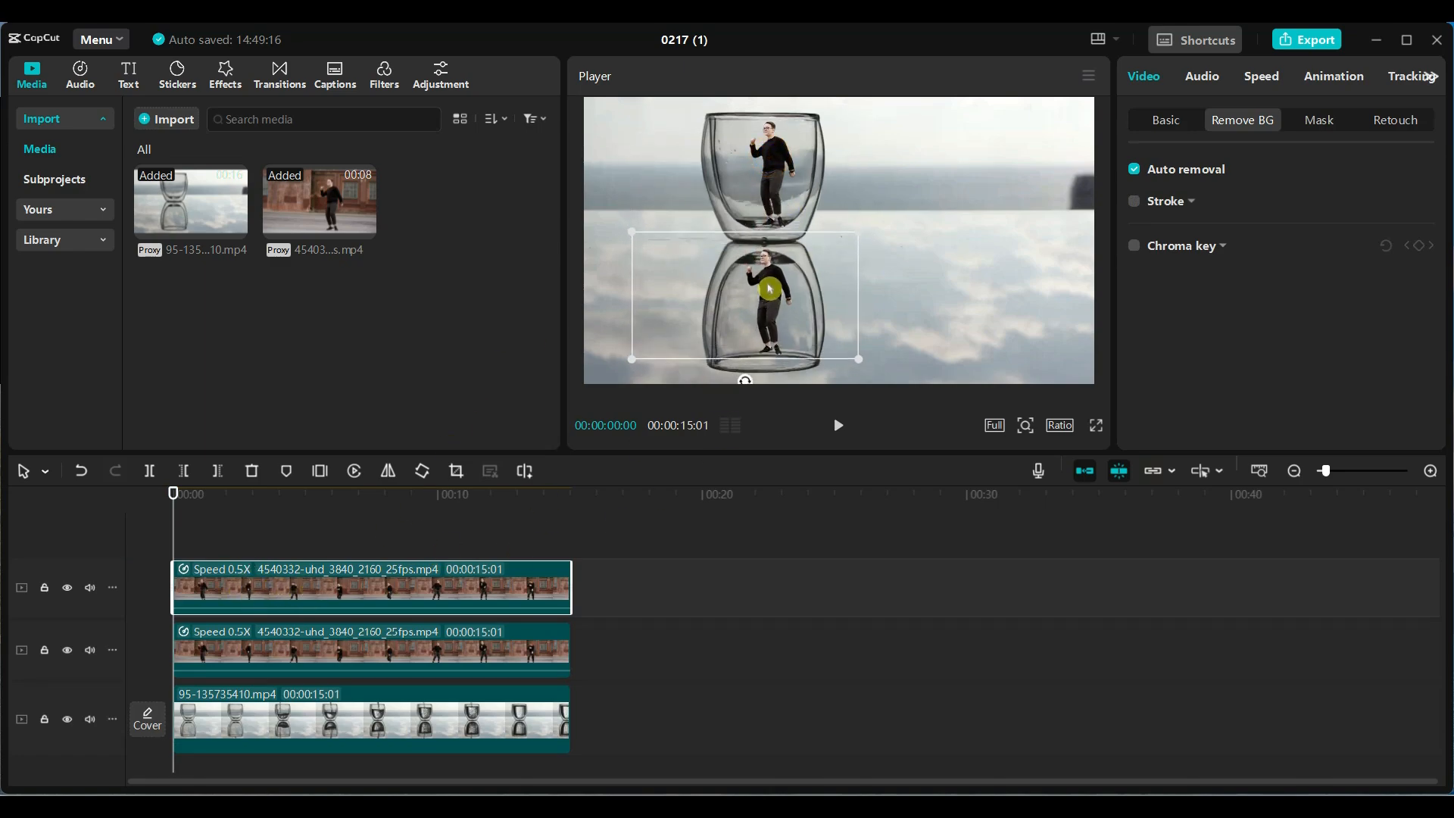
drag(766, 288, 748, 382)
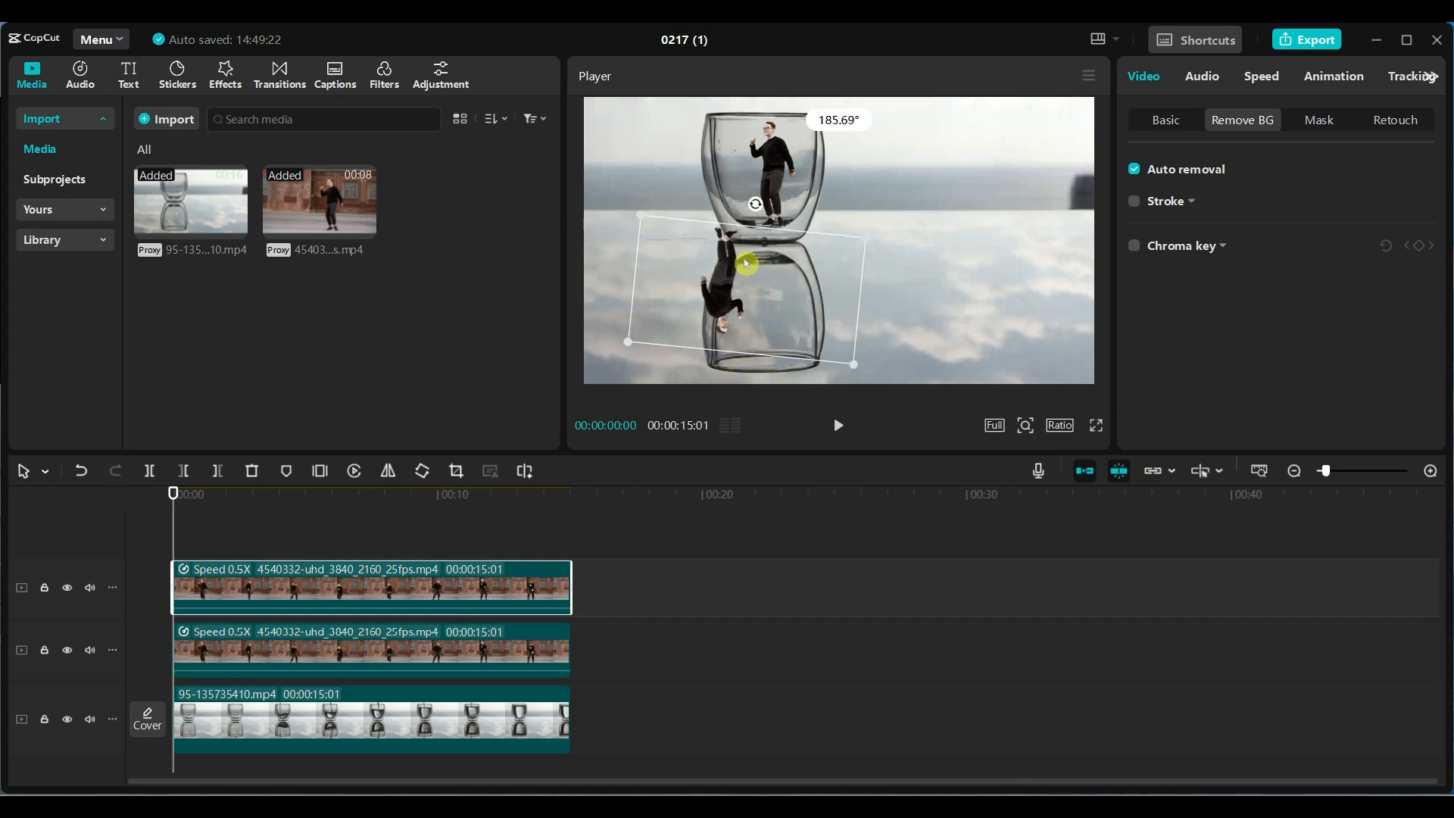
drag(747, 263, 774, 318)
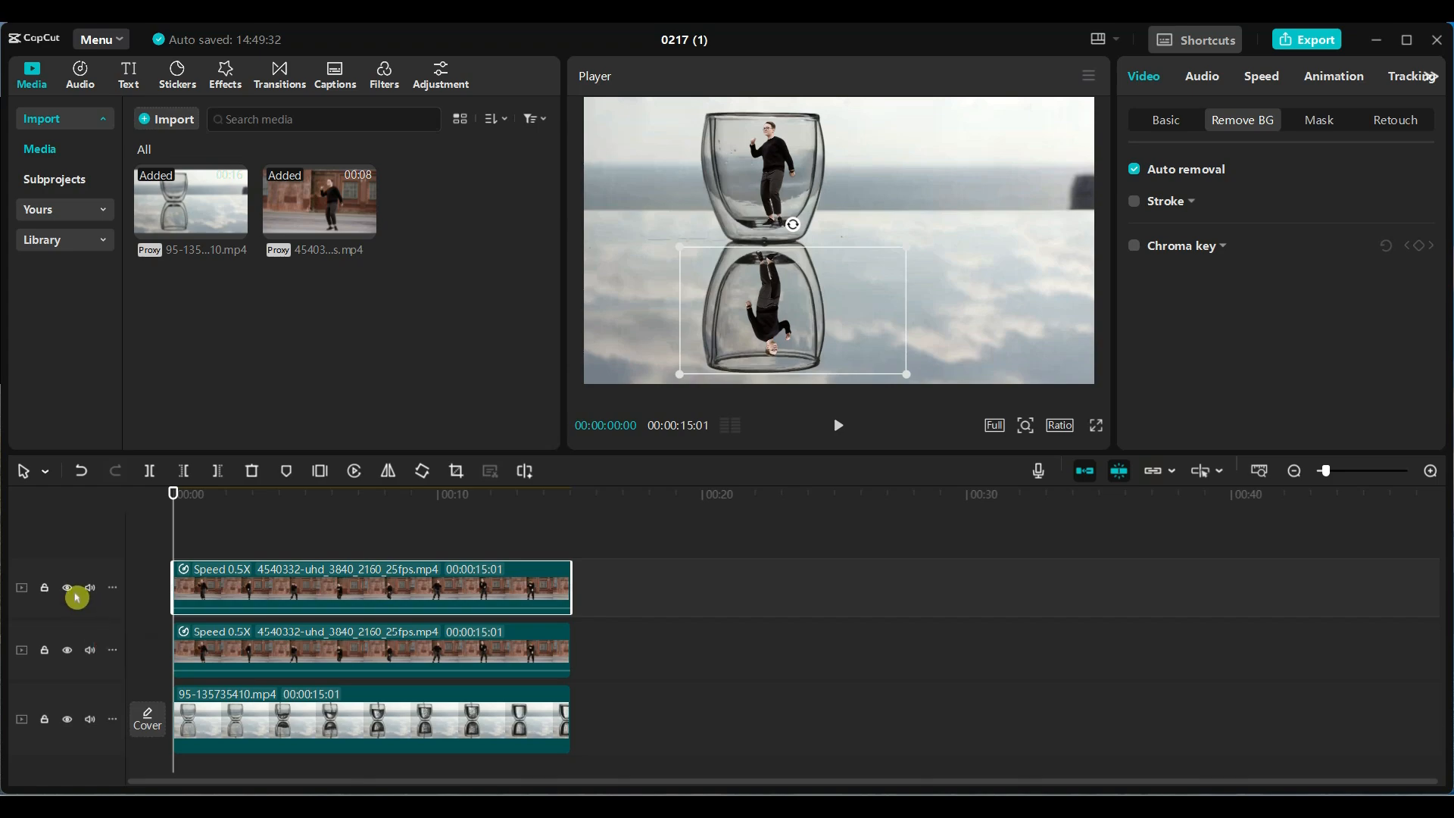
Hide the reflection dancer track and add a starting Position keyframe on the upright dancer.
click(67, 588)
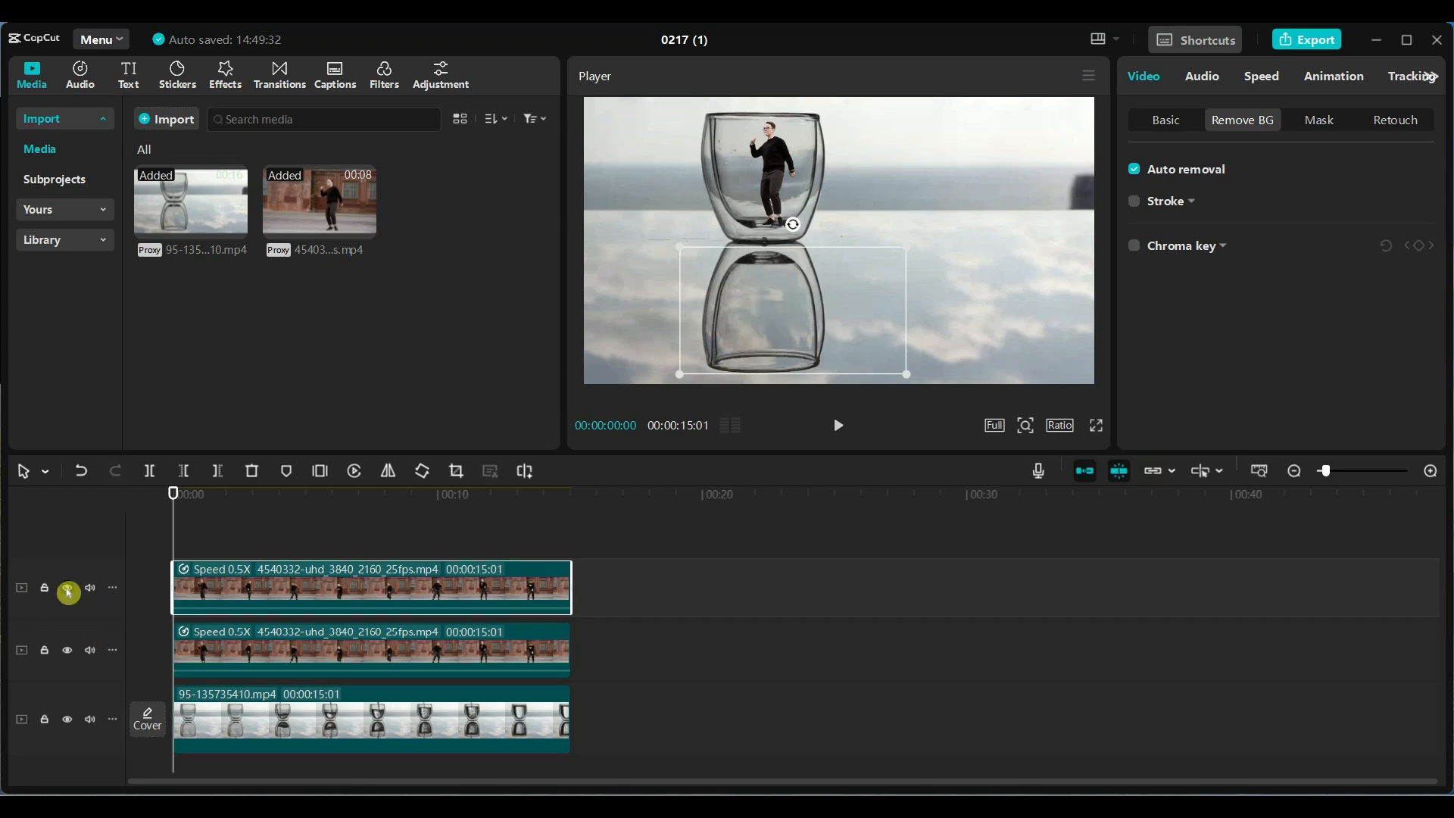
click(66, 588)
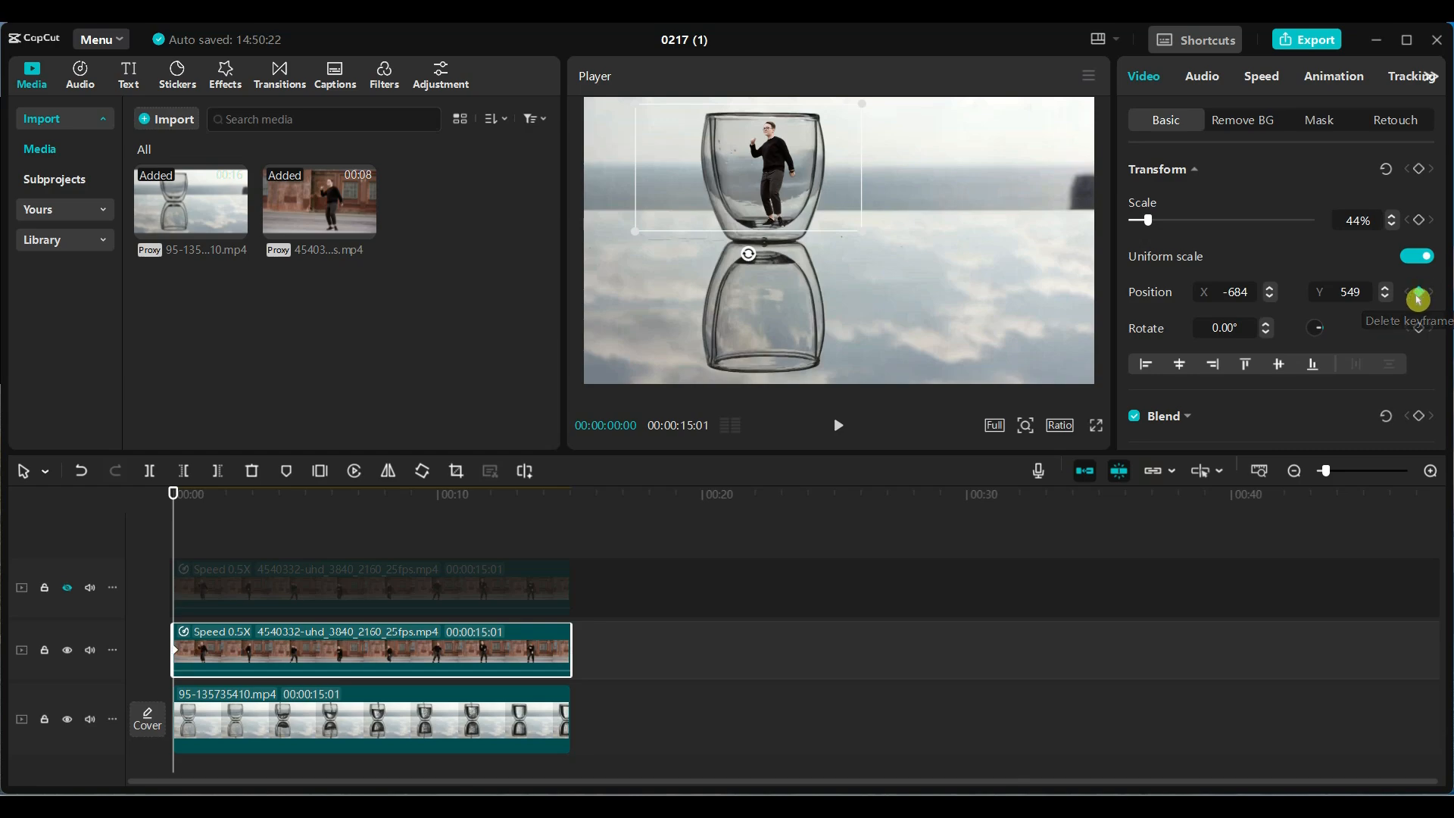
click(1415, 293)
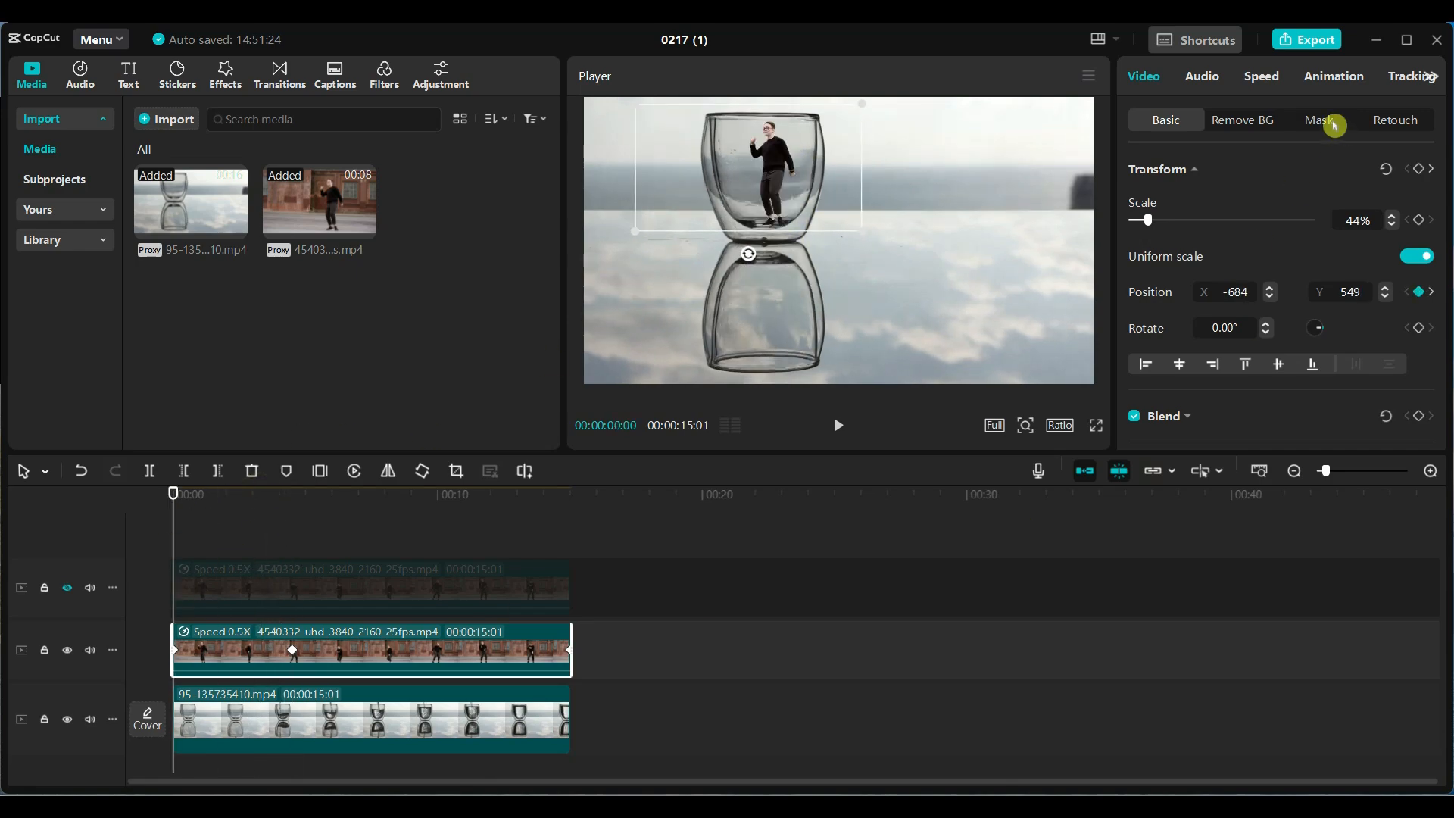
Apply a Split mask to the dancer, lowered toward the glass base and rotated 180°.
click(1318, 119)
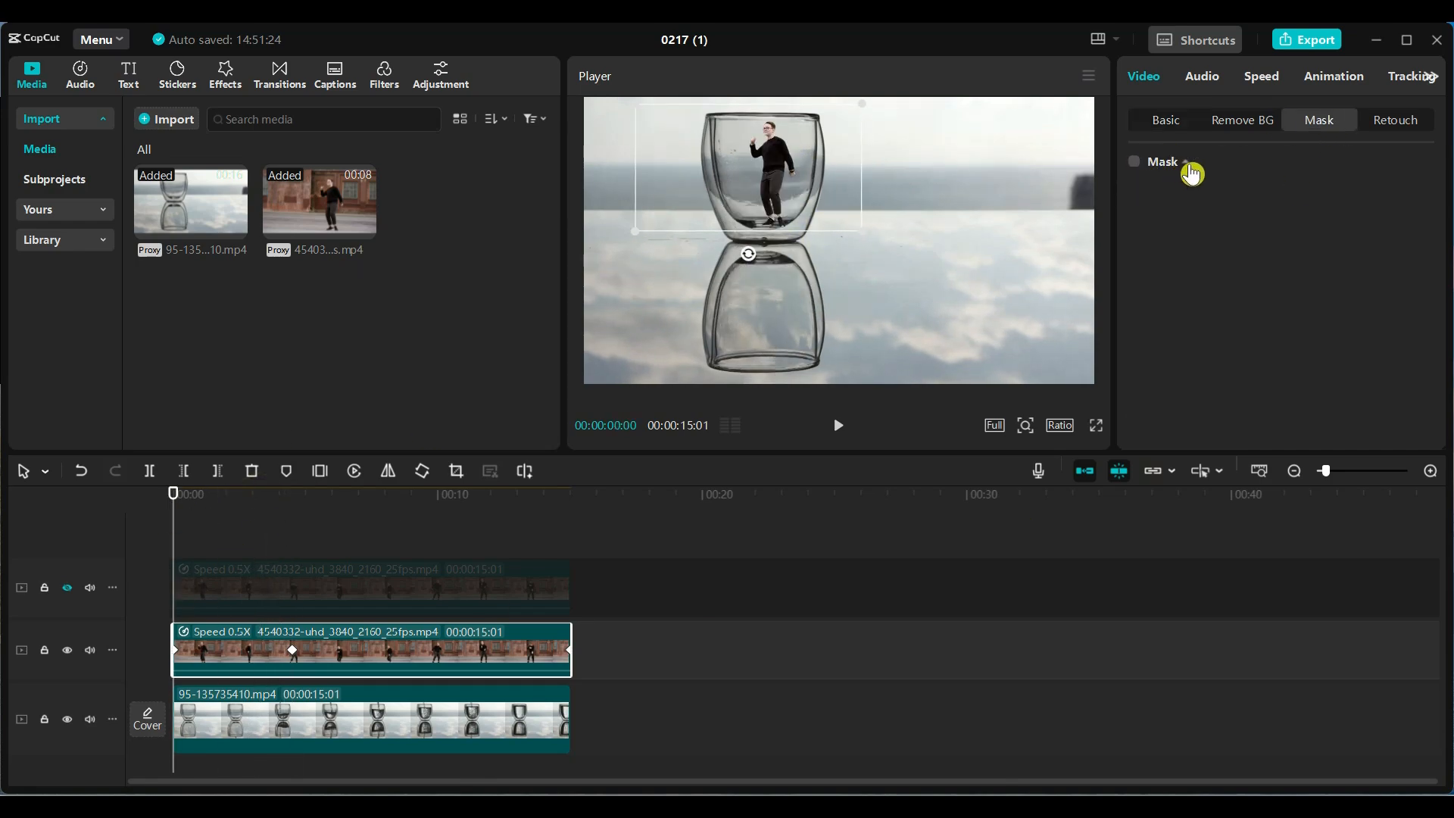
click(1133, 160)
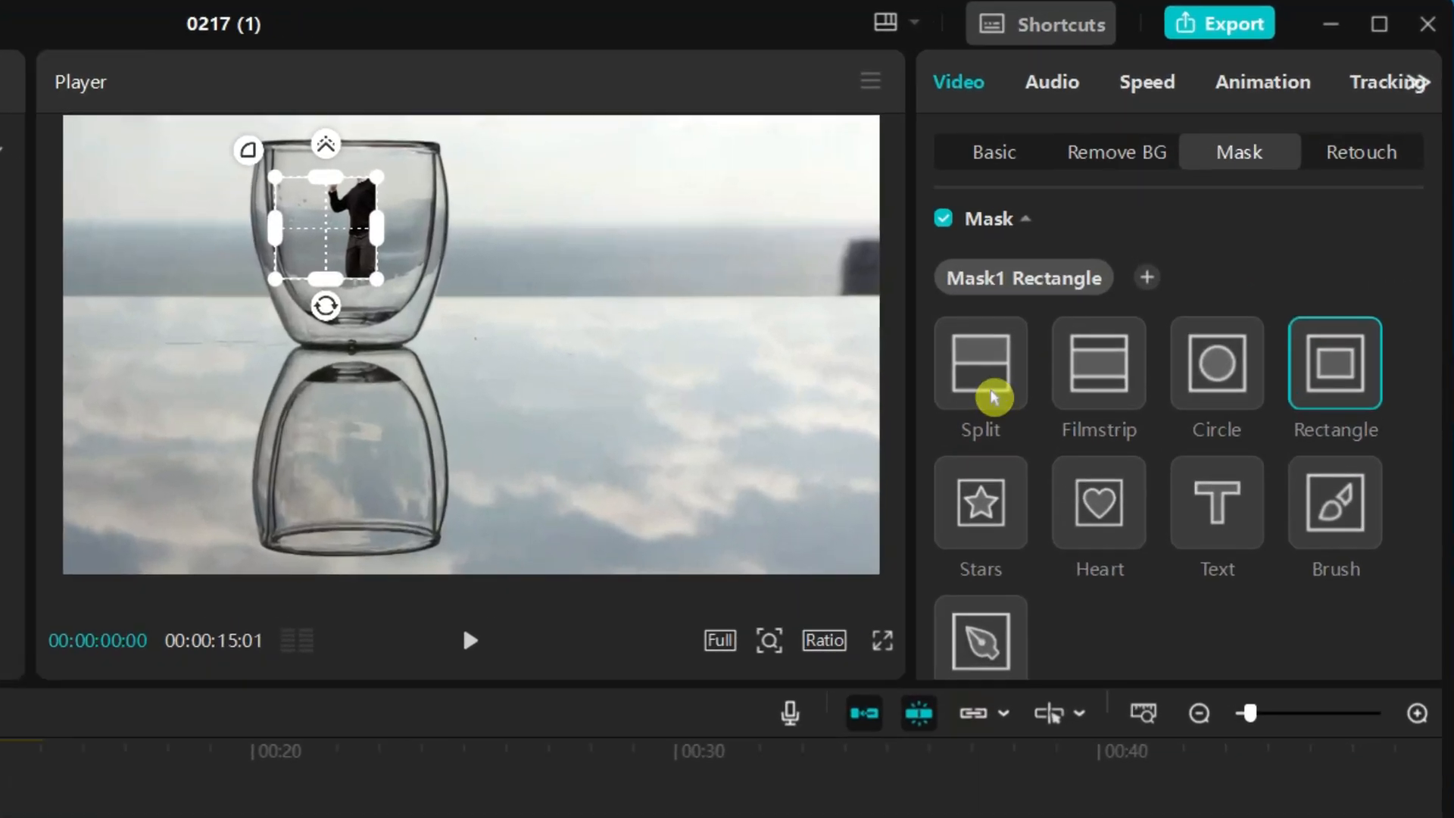
click(981, 364)
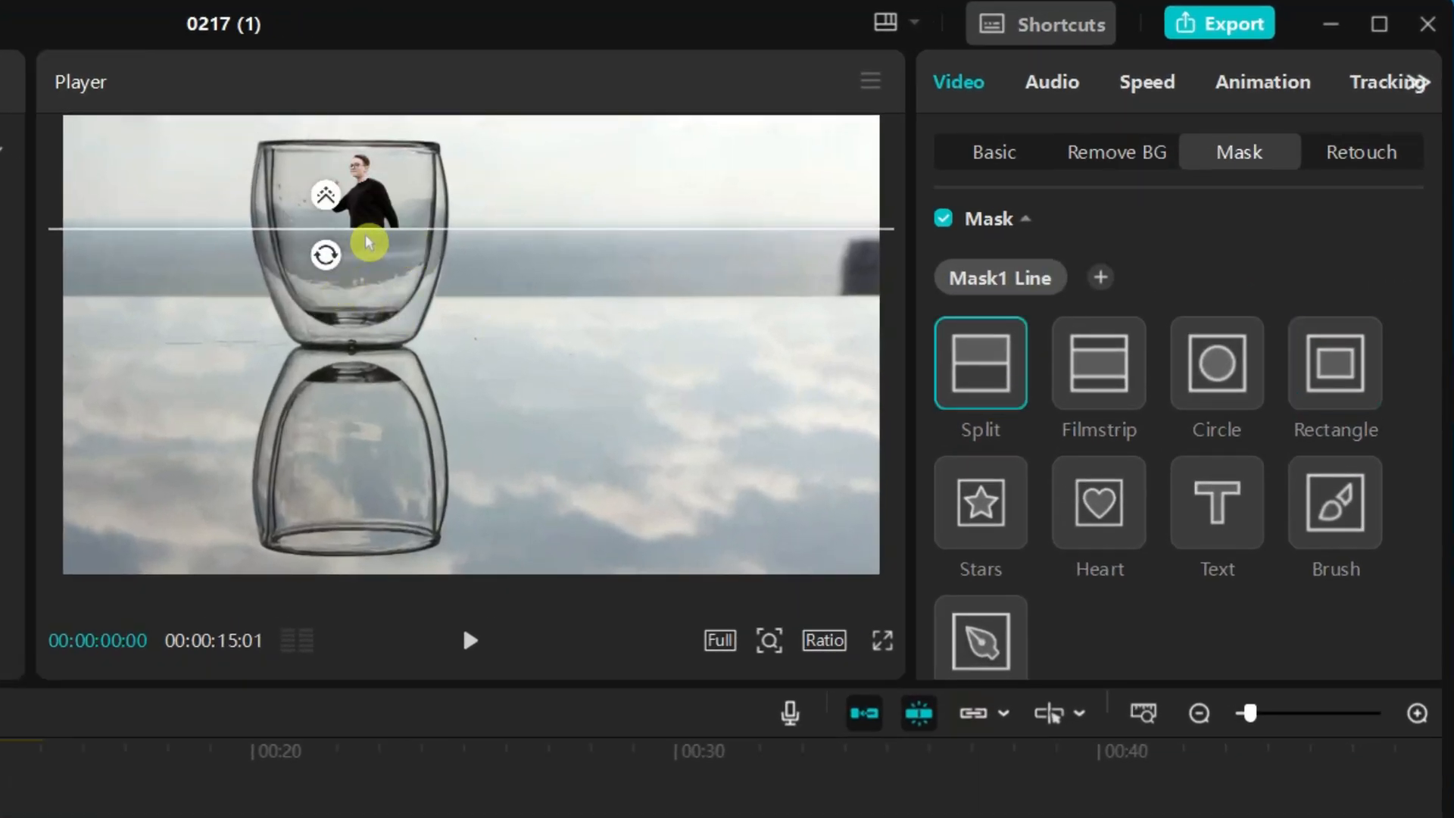
drag(368, 232, 374, 248)
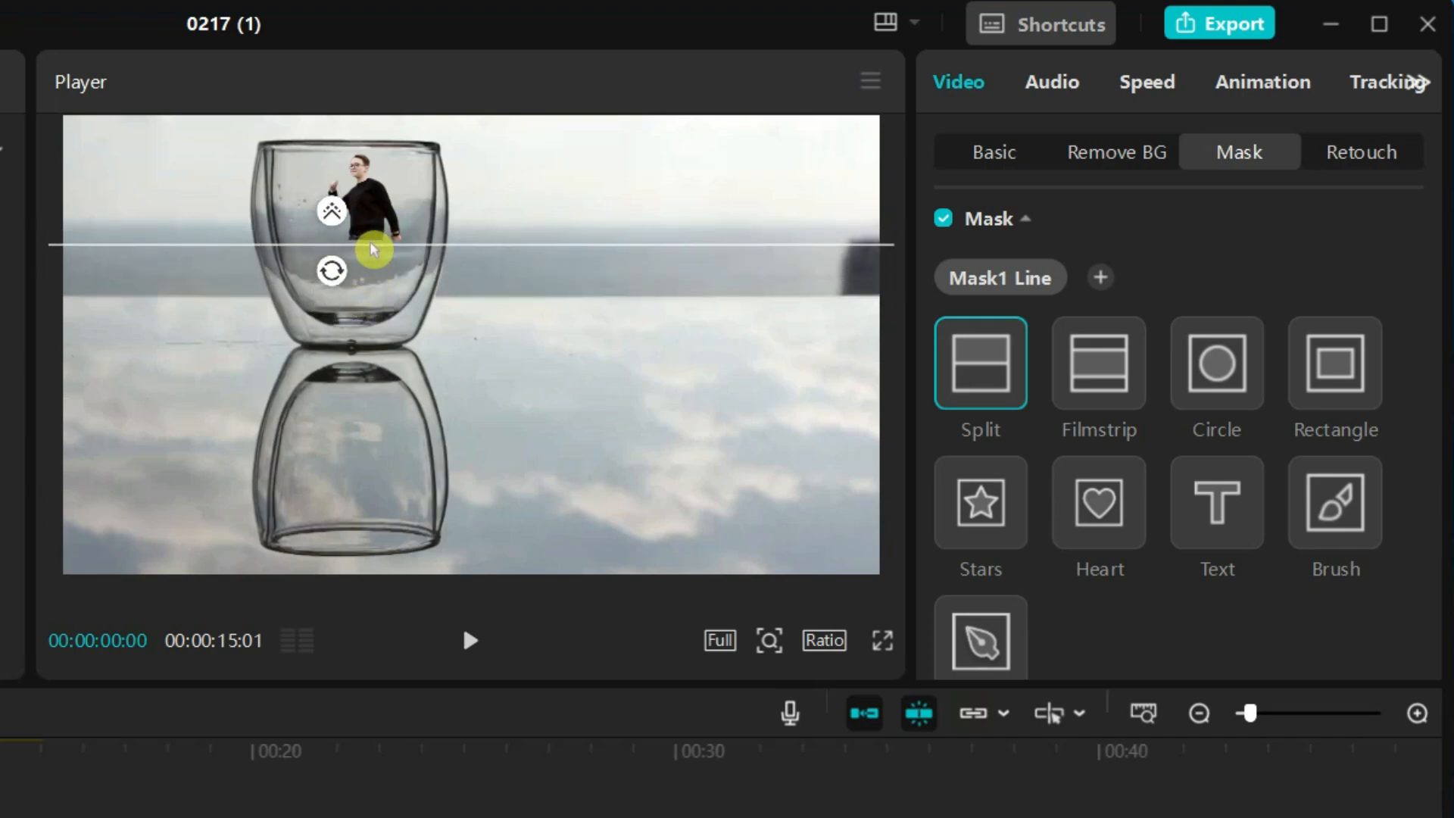
drag(332, 270, 297, 278)
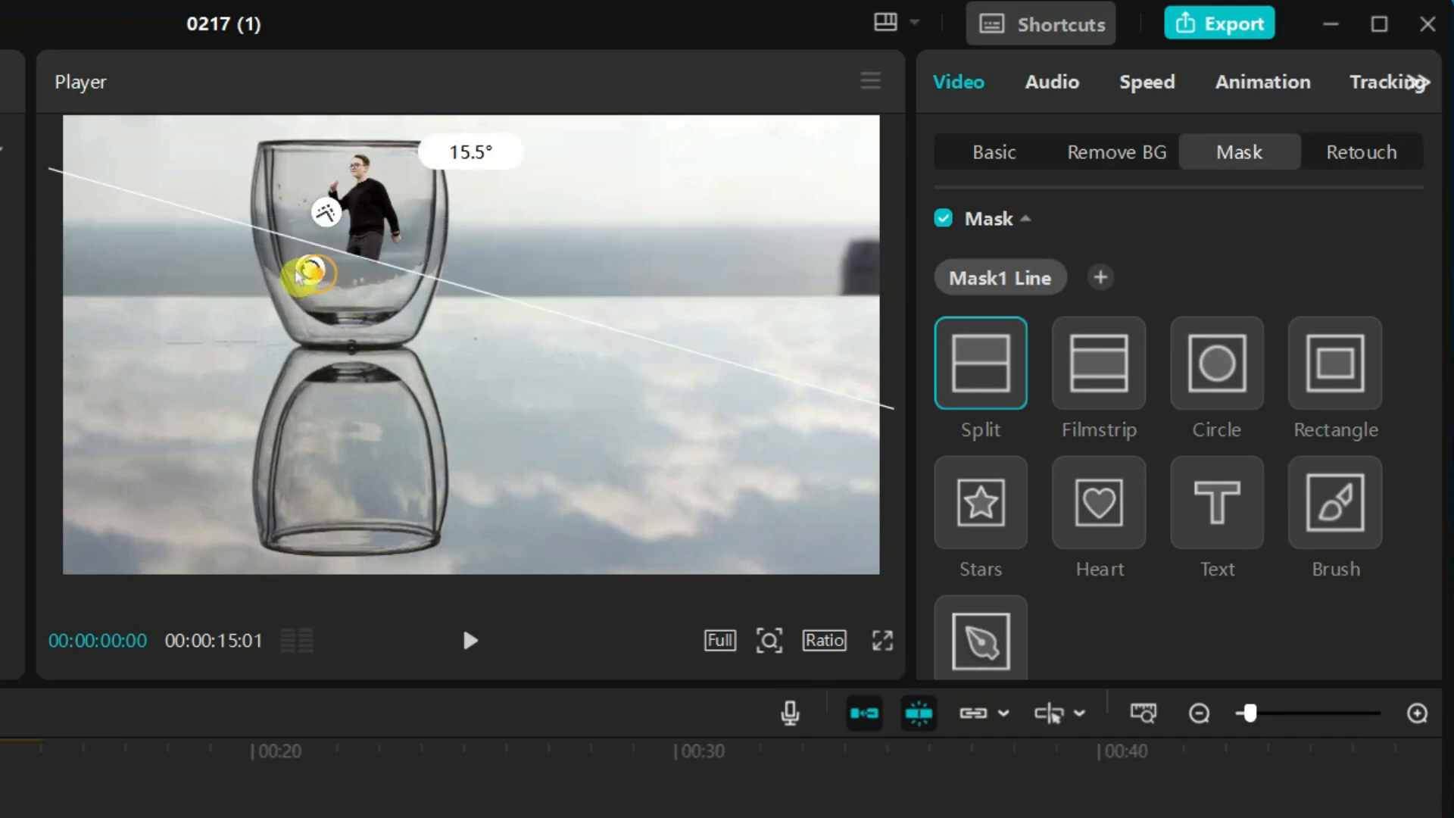
drag(310, 275, 315, 176)
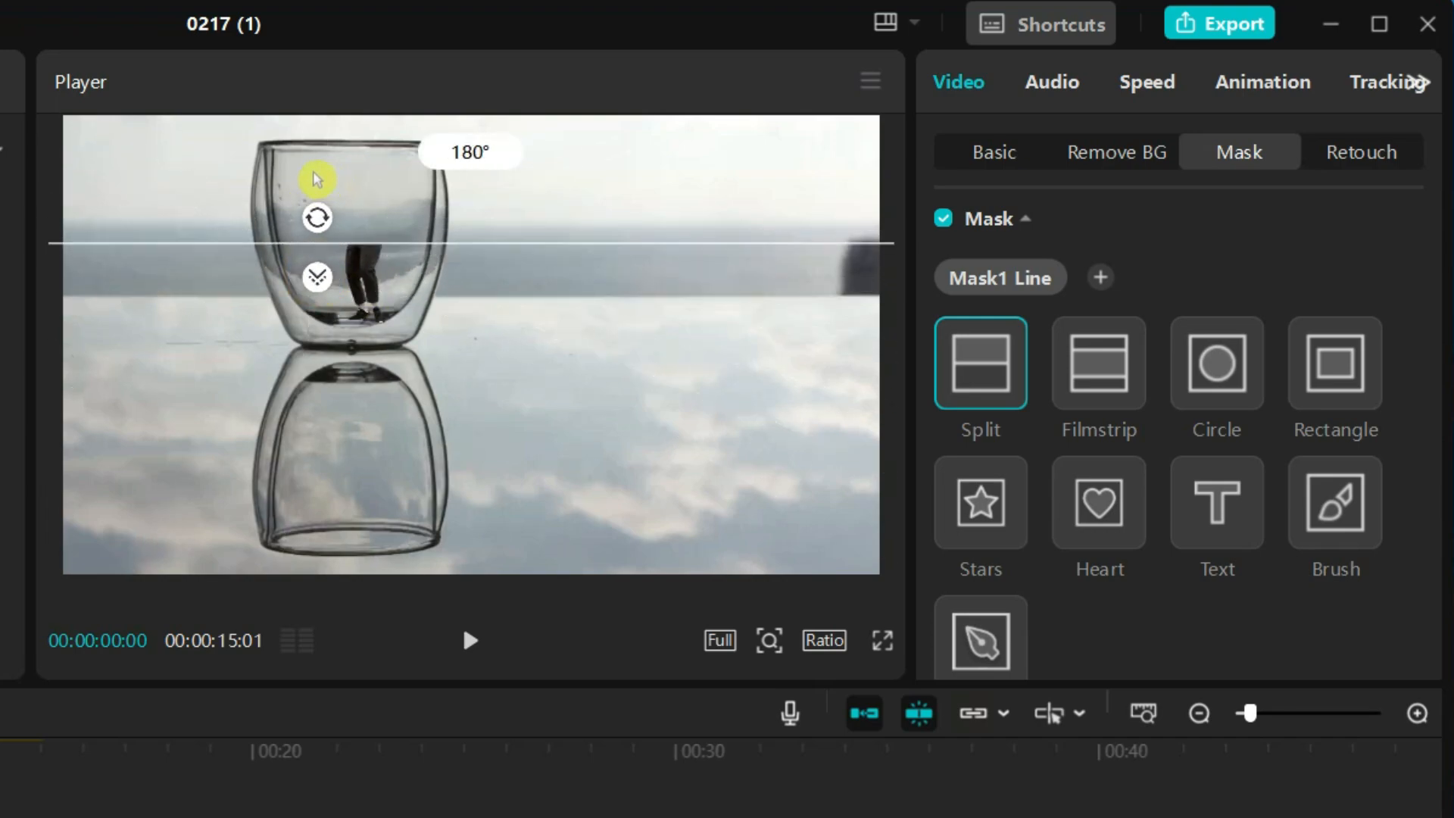
Raise the mask Feather to about 32 for a soft edge.
scroll(down, 3)
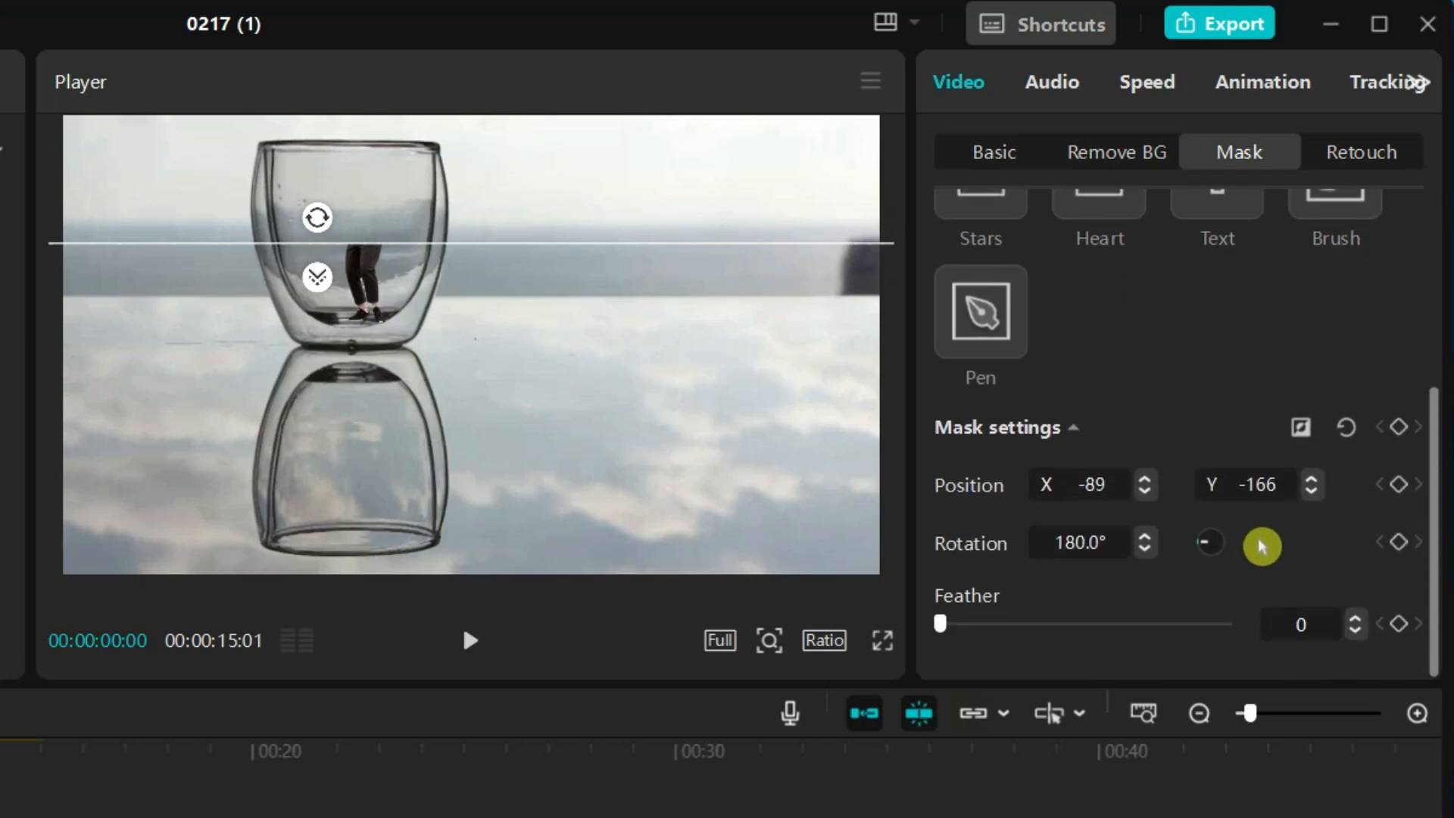
drag(939, 624, 1034, 624)
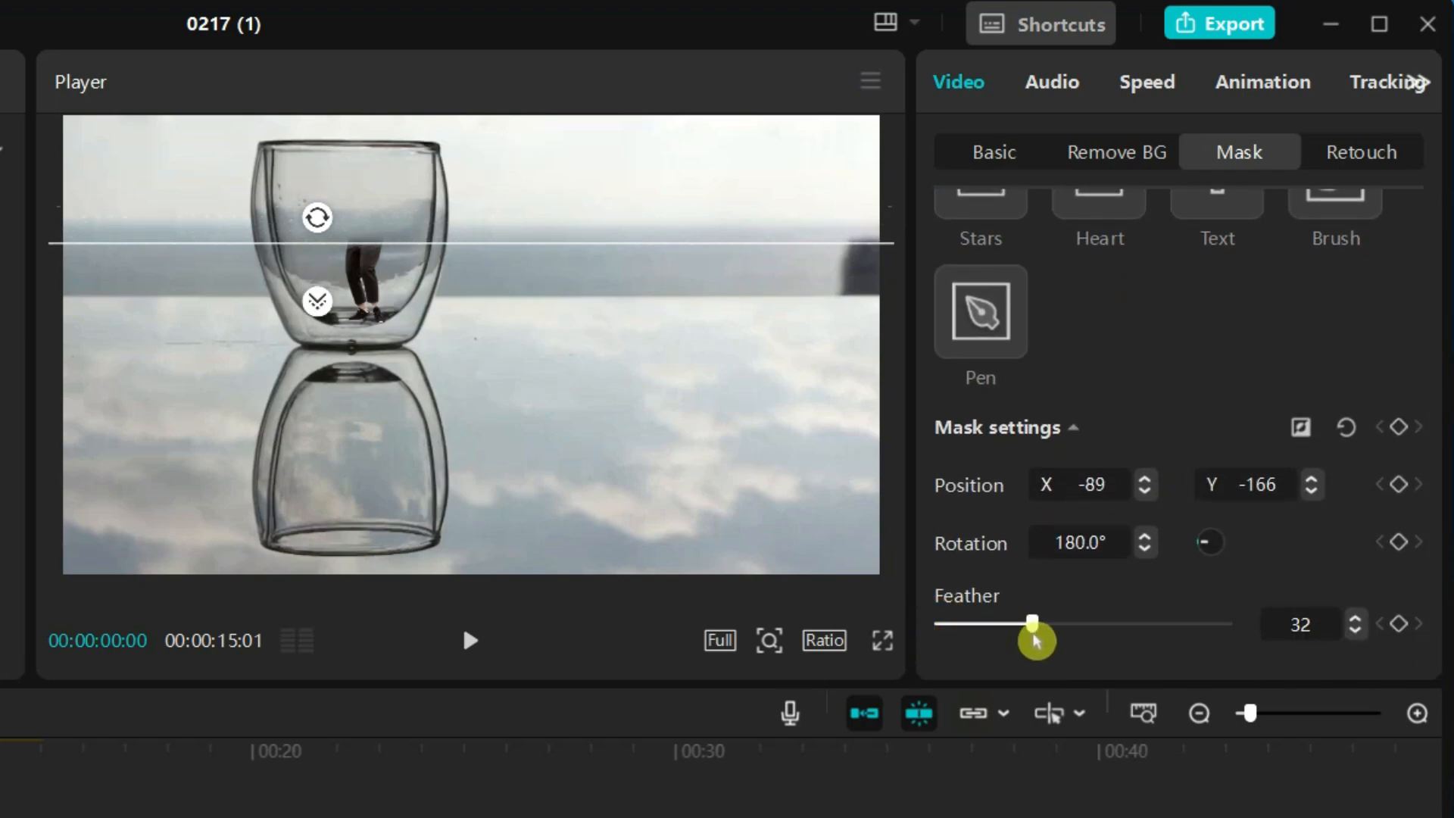
drag(1031, 623, 1056, 626)
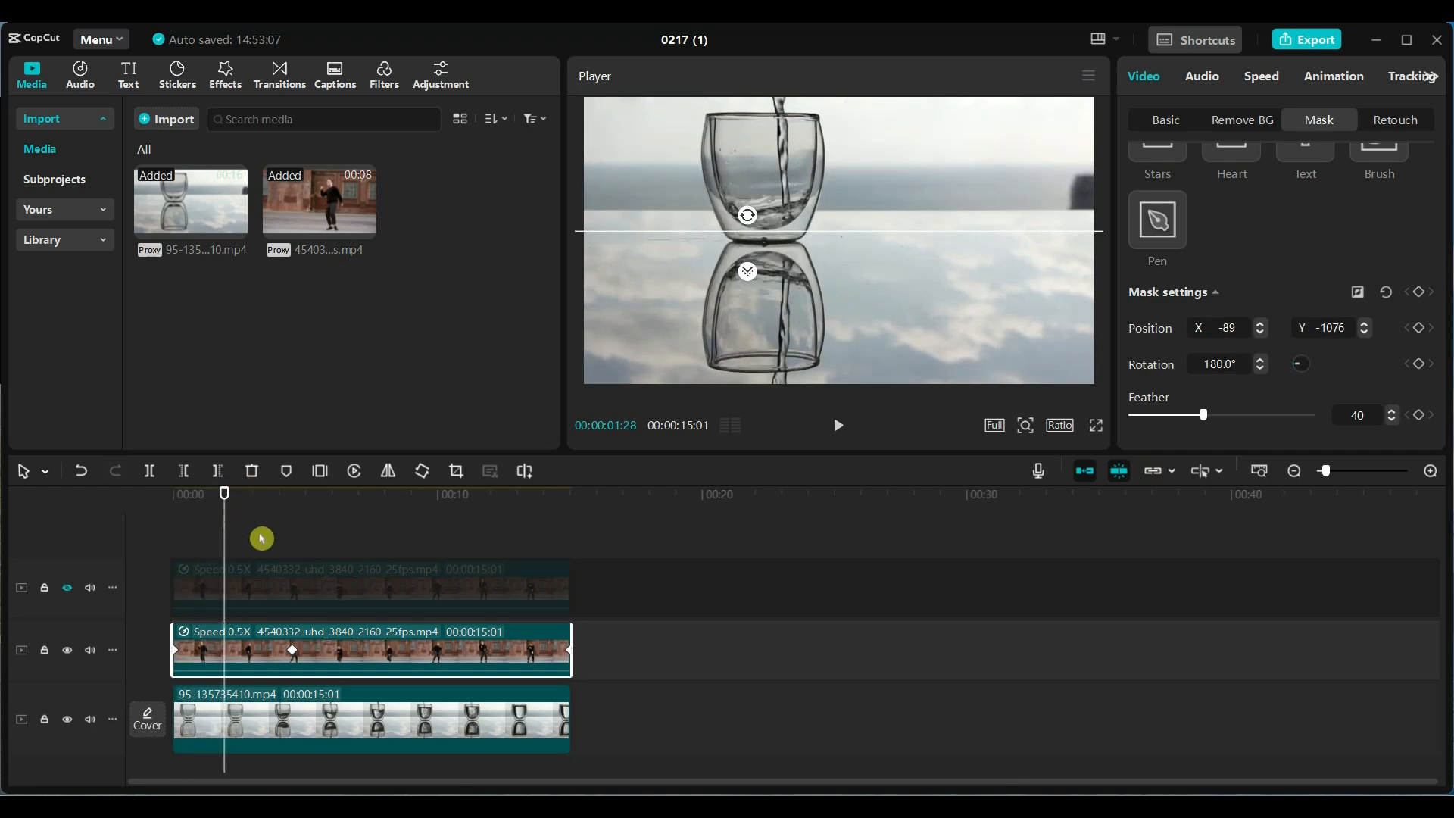
mouse_move(1421, 335)
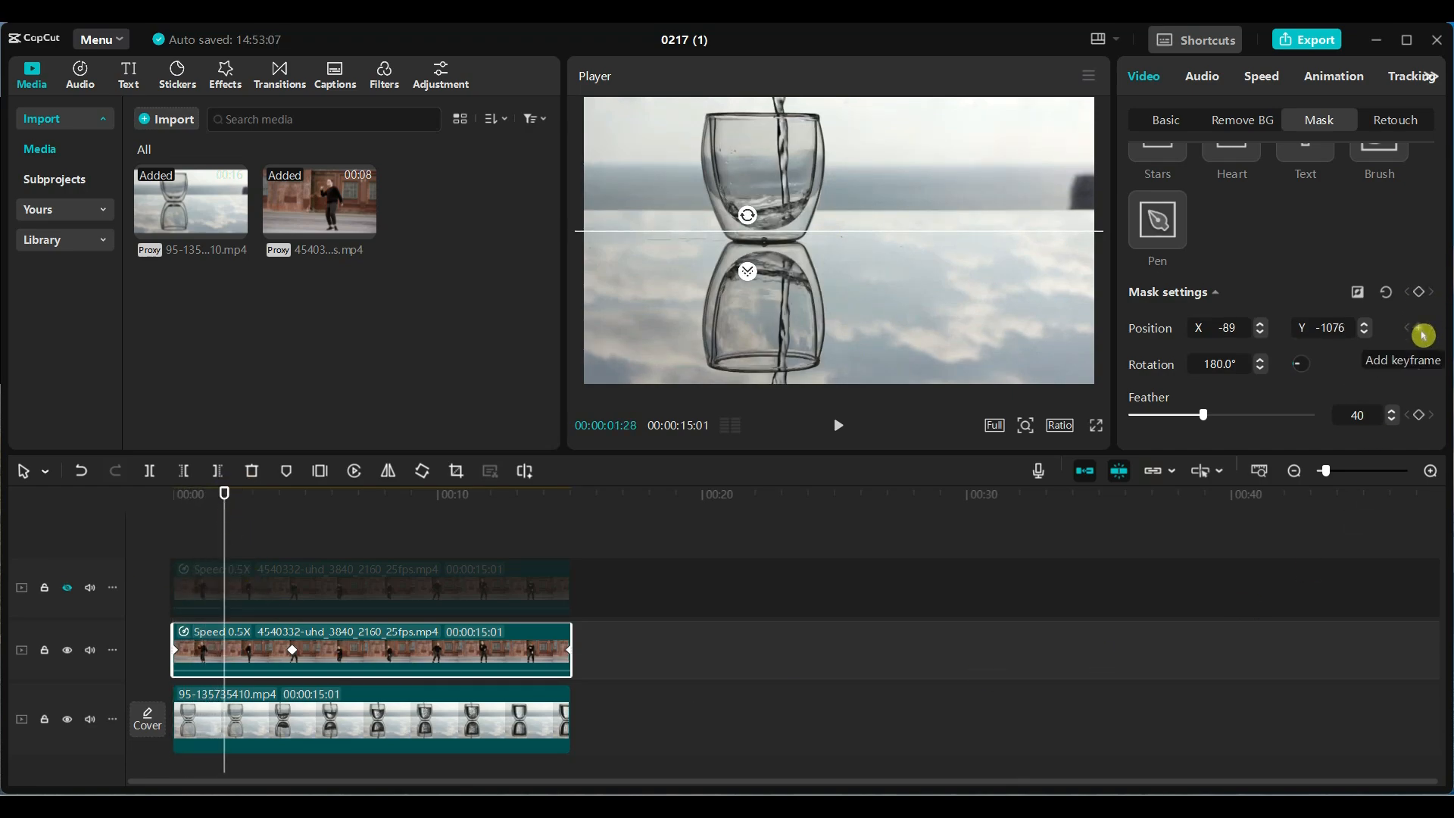
Keyframe the mask position at the start, raise the split line to the water level, and preview.
click(1418, 335)
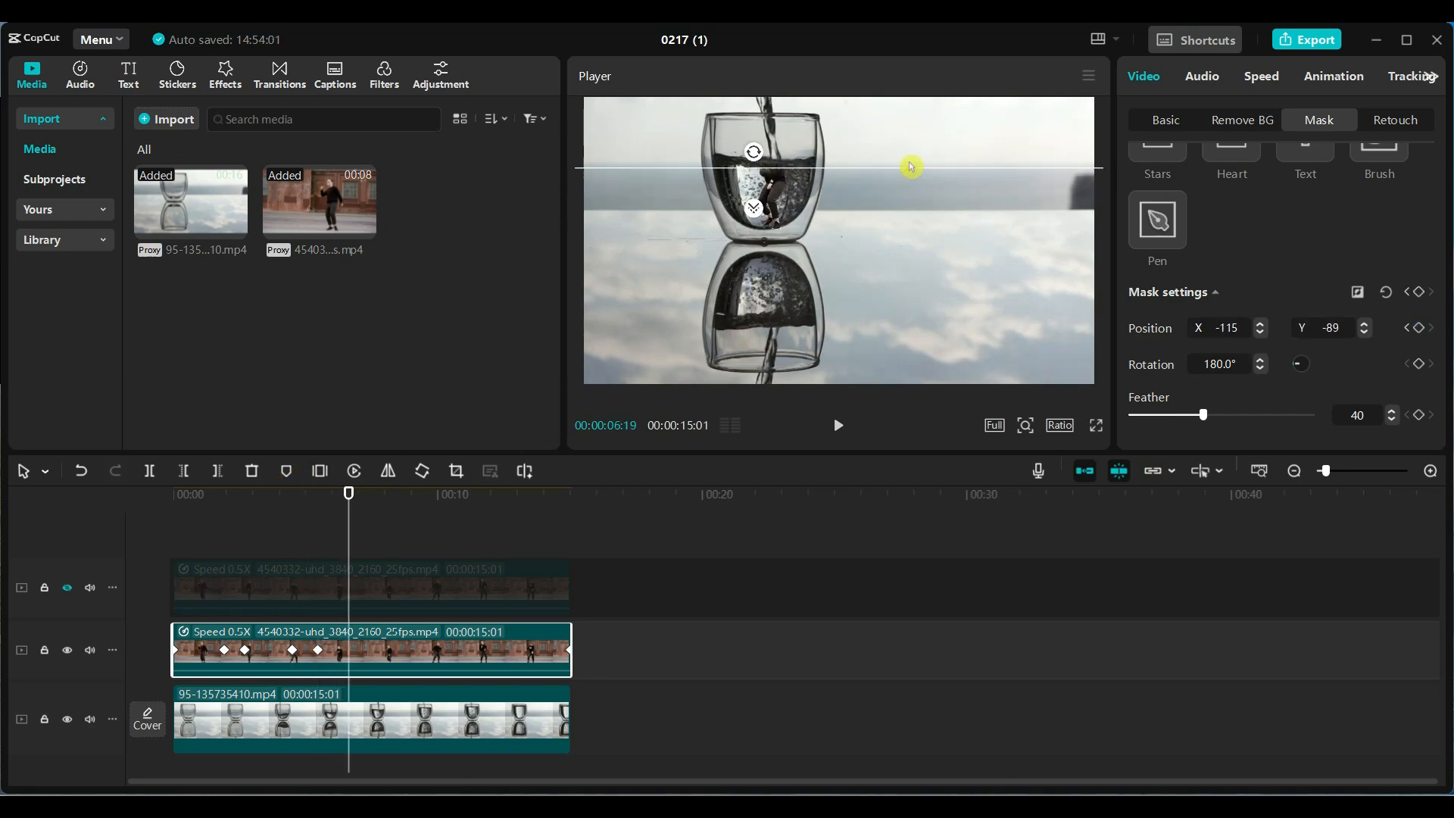
drag(908, 166, 750, 354)
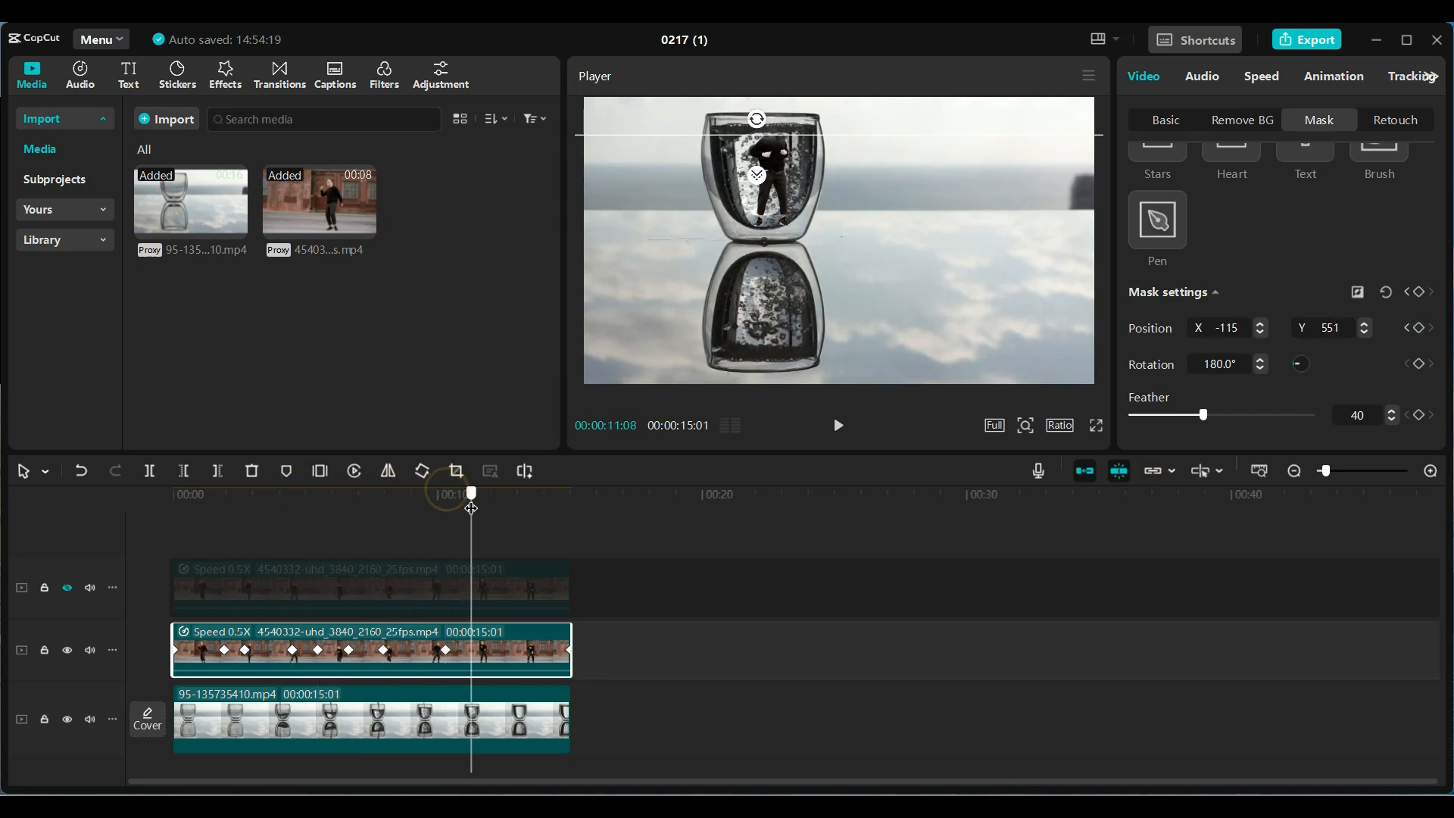
click(1096, 424)
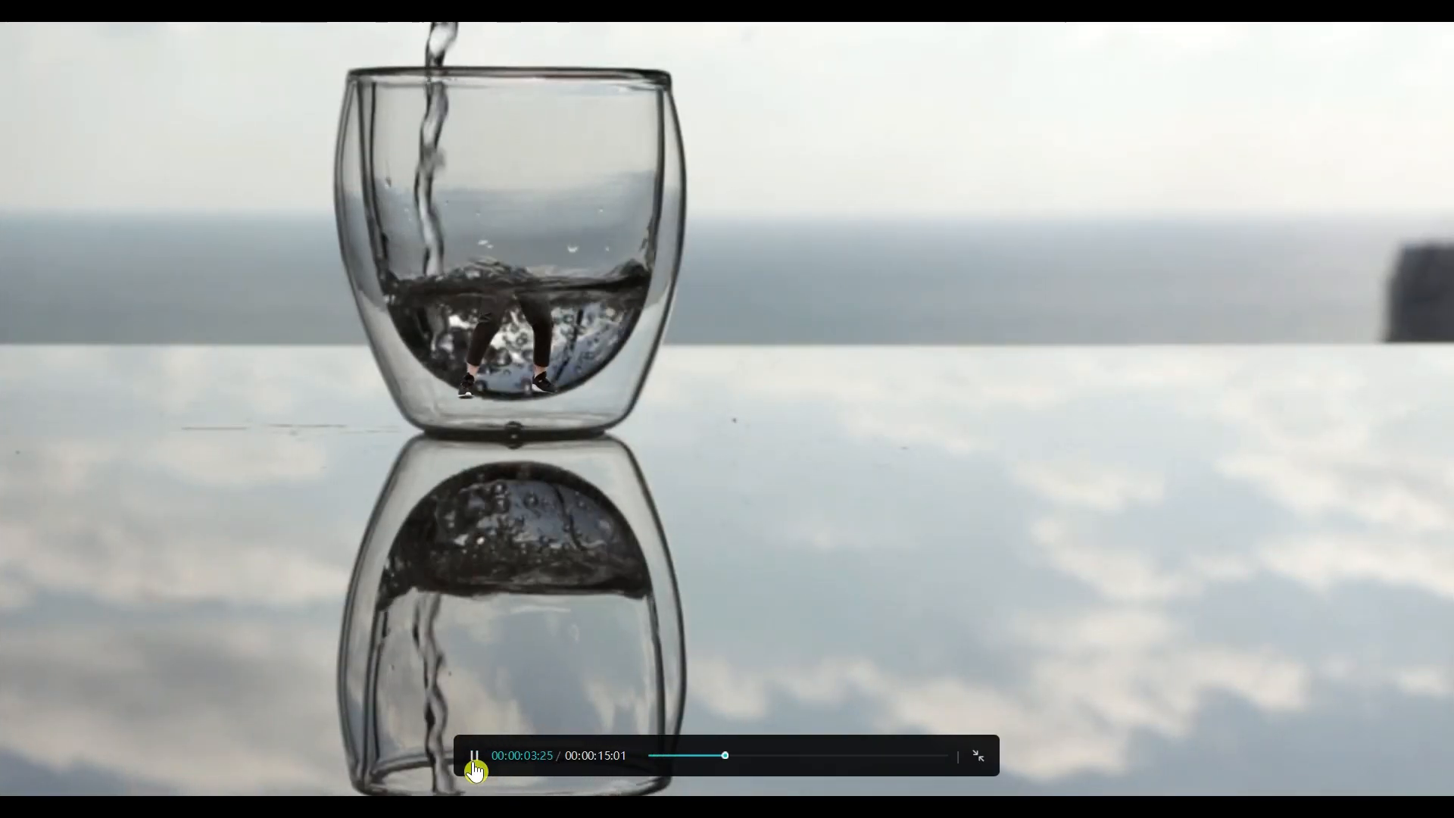
click(981, 756)
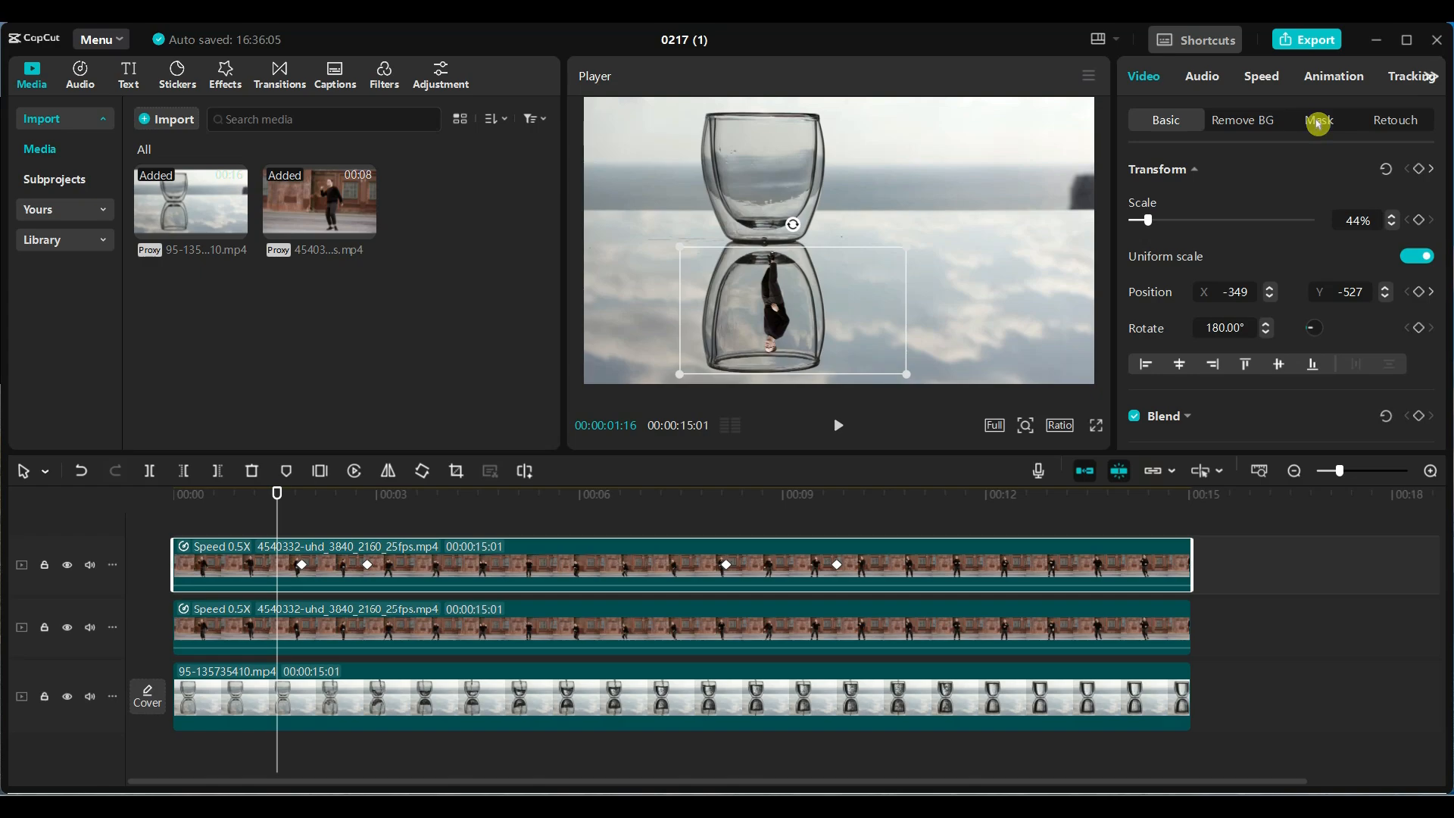
Give the reflected dancer a Split mask rotated 180°, Feather 40, set at the reflected water edge.
click(1318, 119)
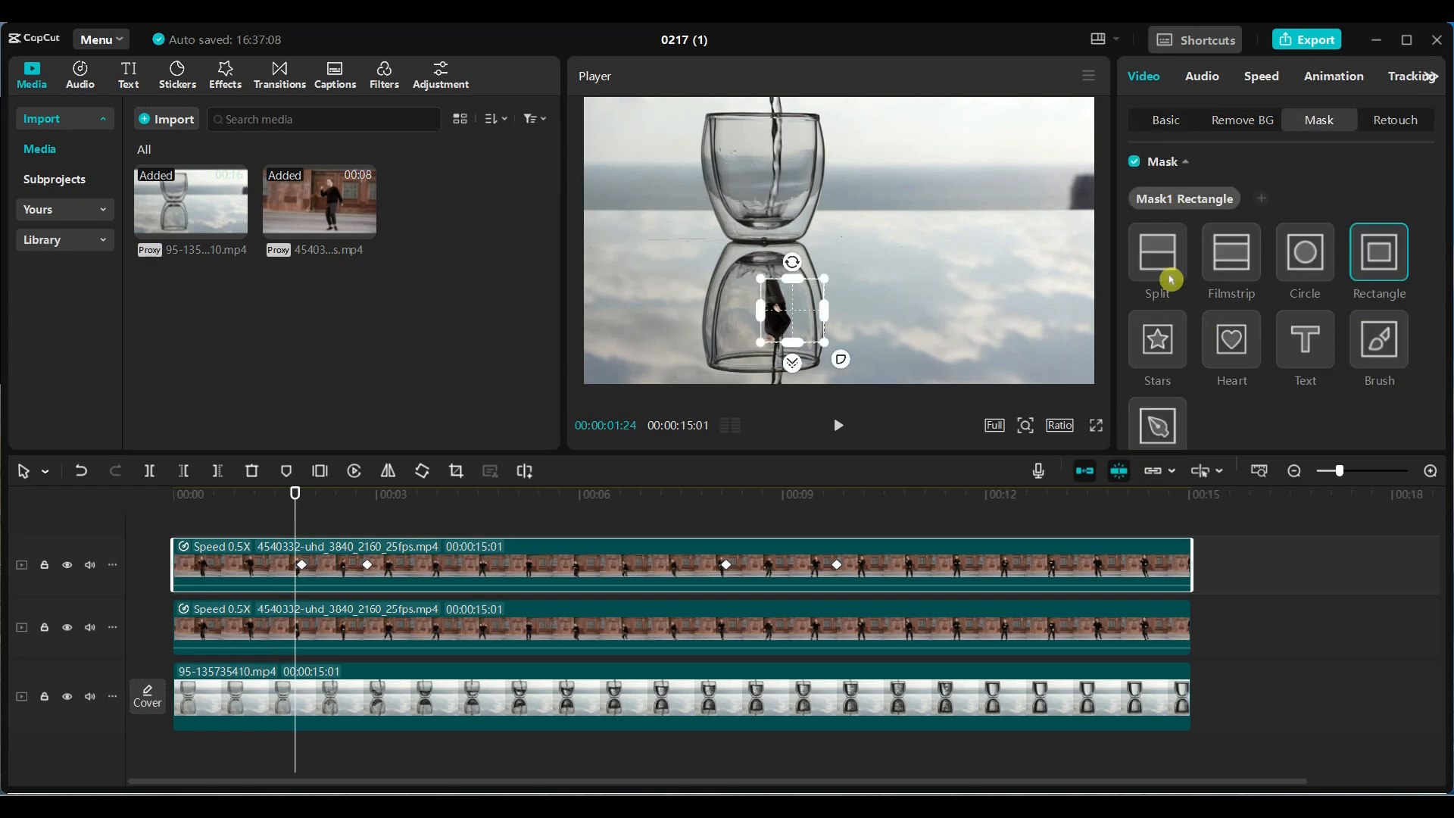
click(1157, 251)
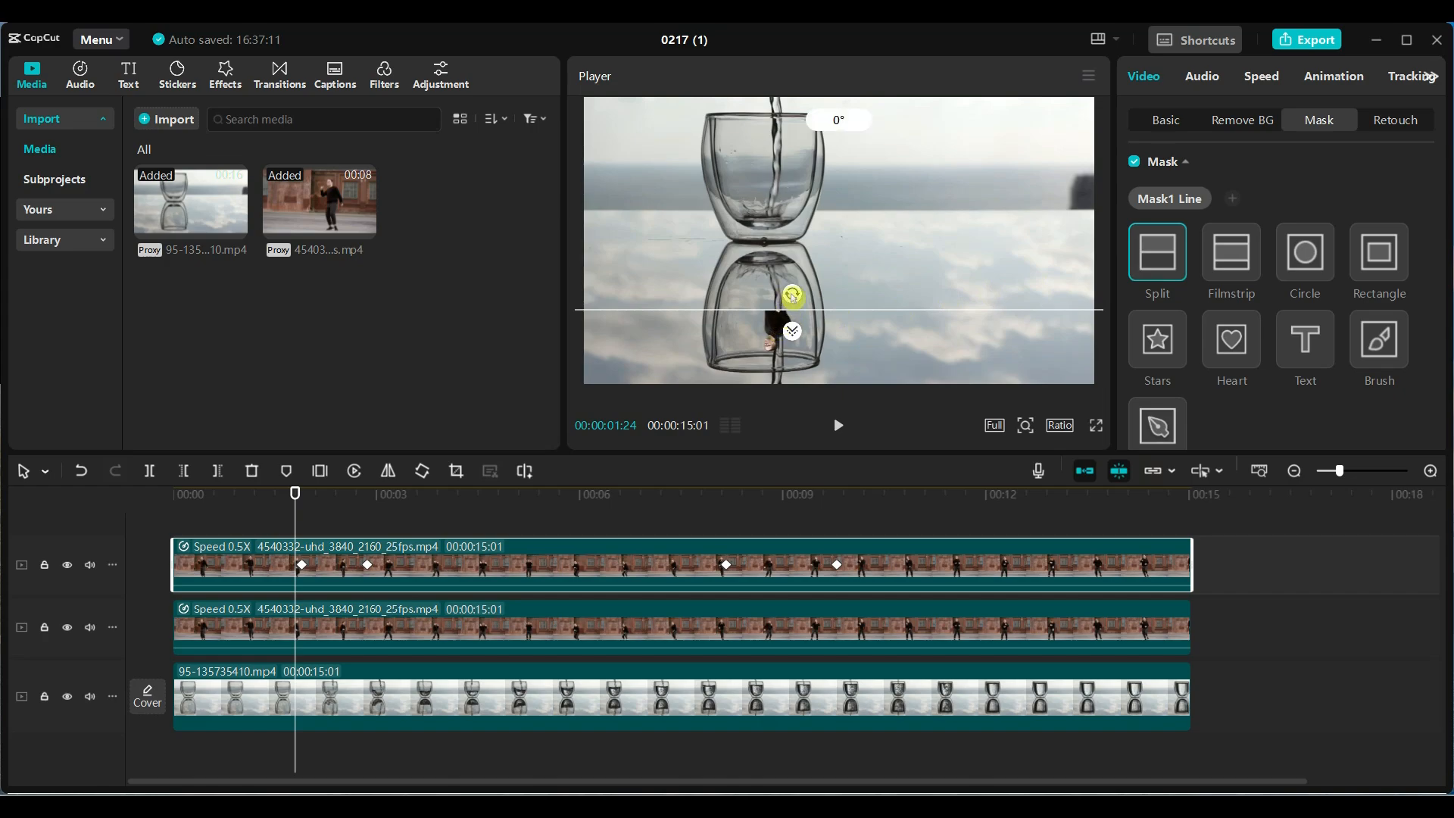
drag(792, 295, 807, 388)
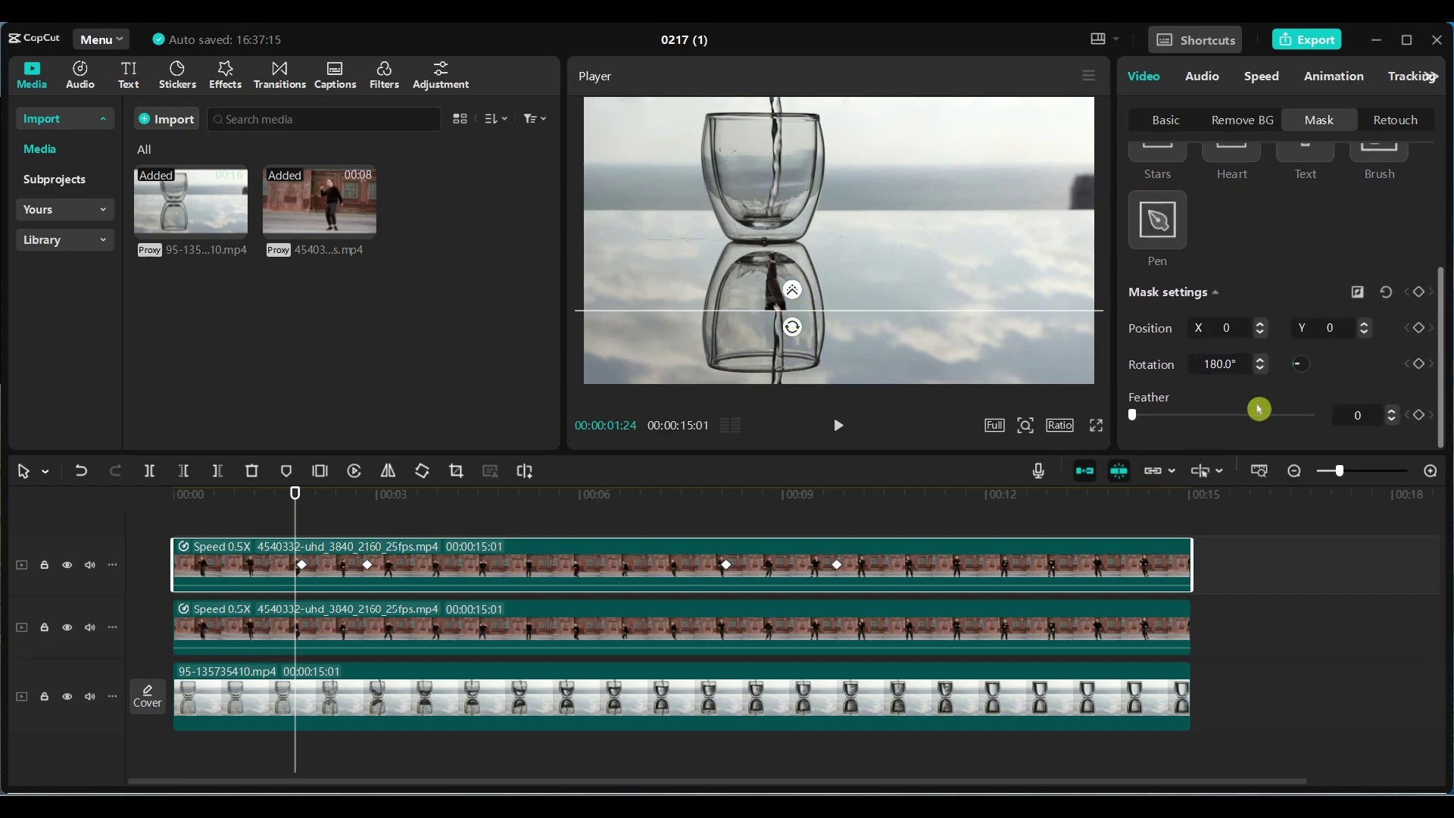
drag(1258, 415, 1192, 425)
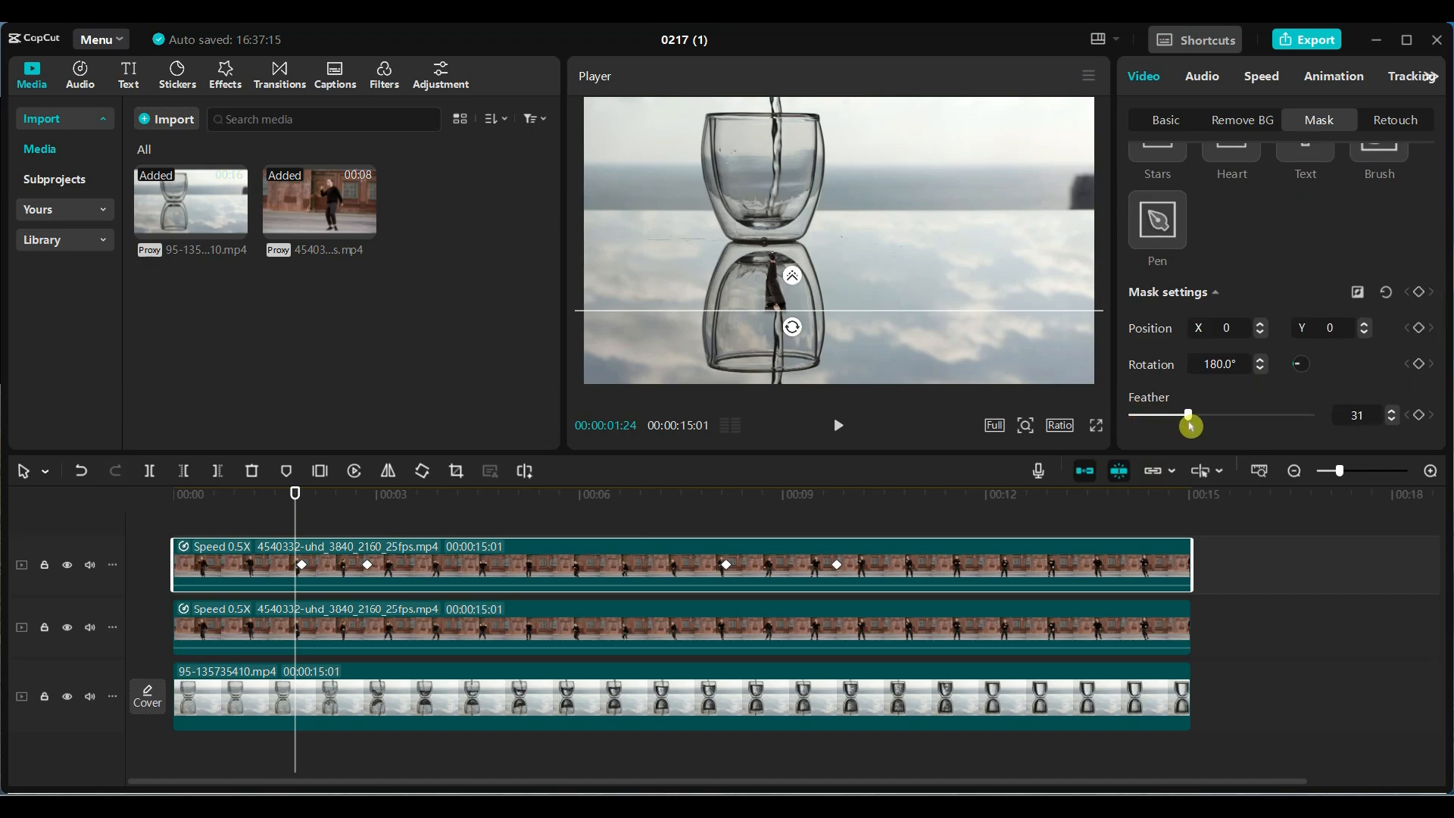
drag(1191, 415, 1201, 415)
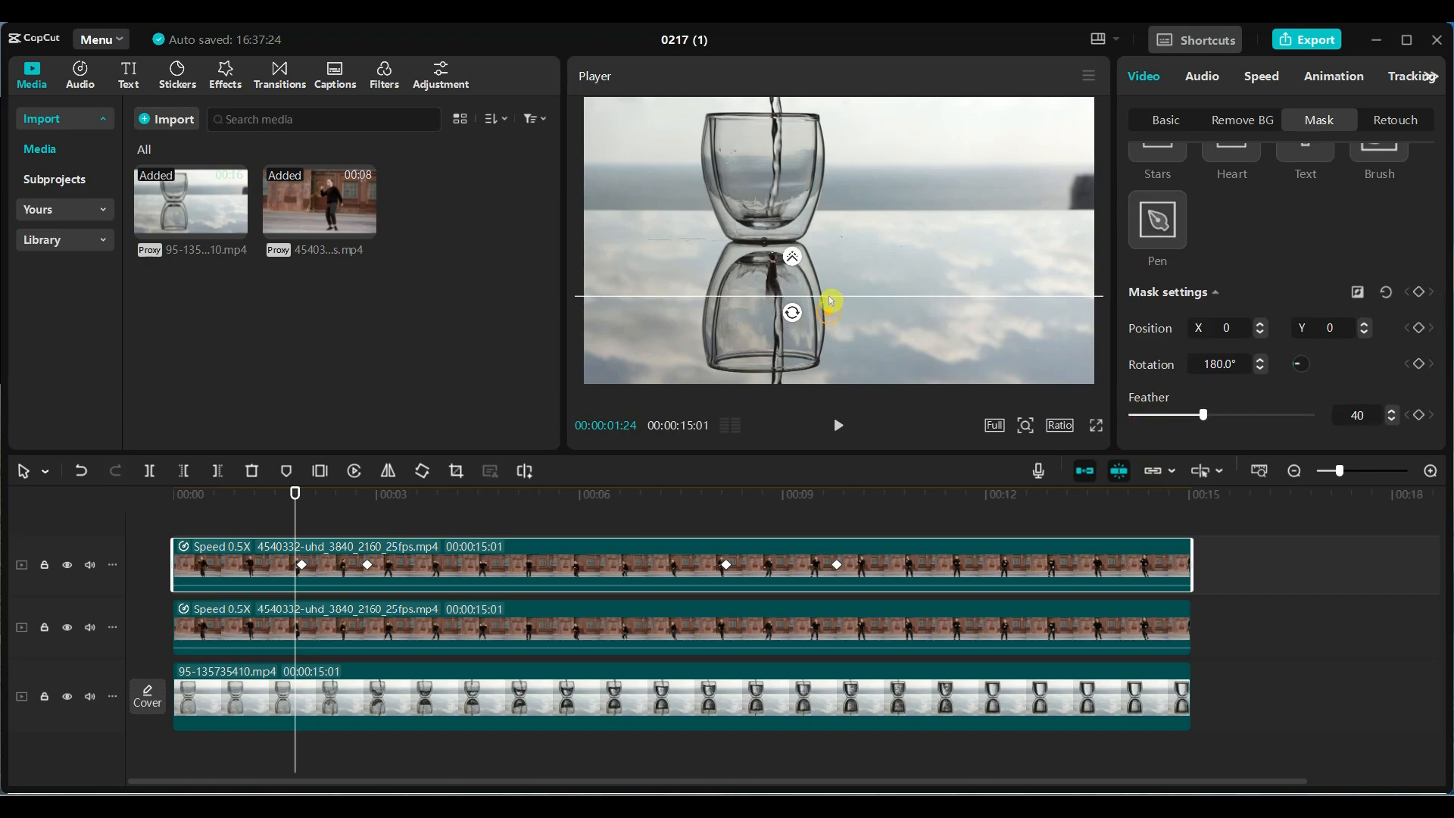
drag(830, 298, 830, 253)
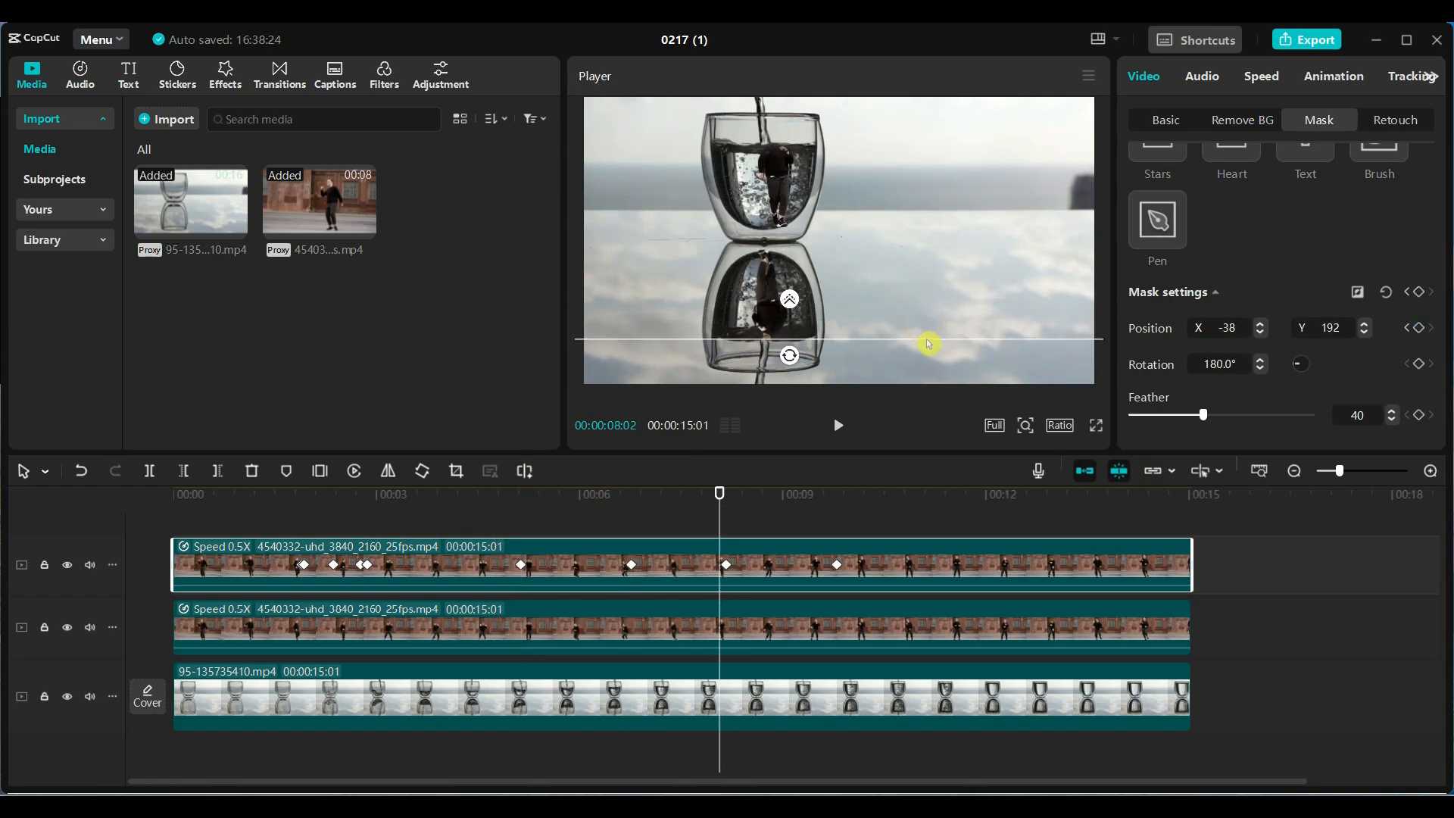
Add a mask position keyframe near ten seconds matching the reflected water level.
click(878, 492)
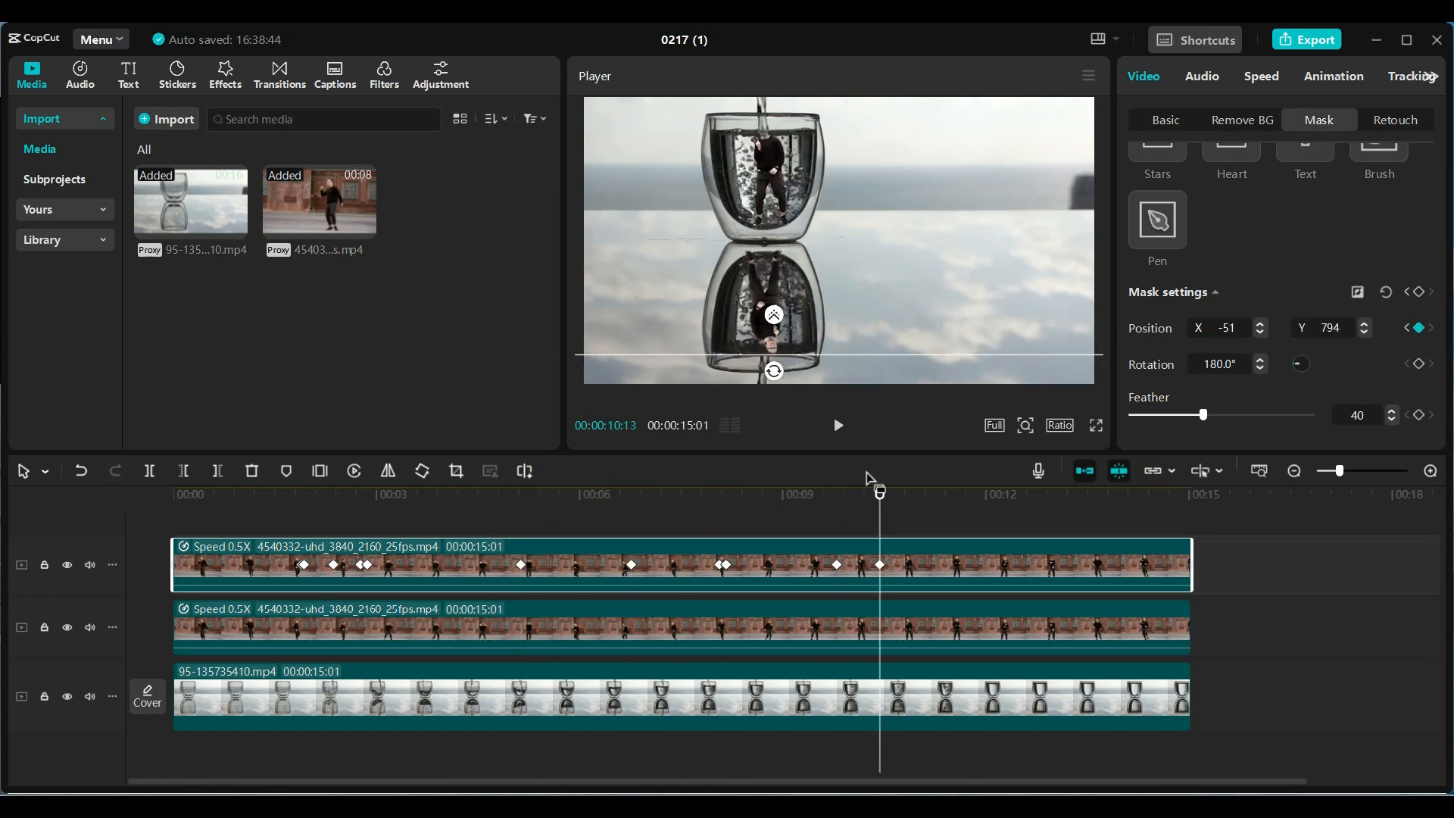